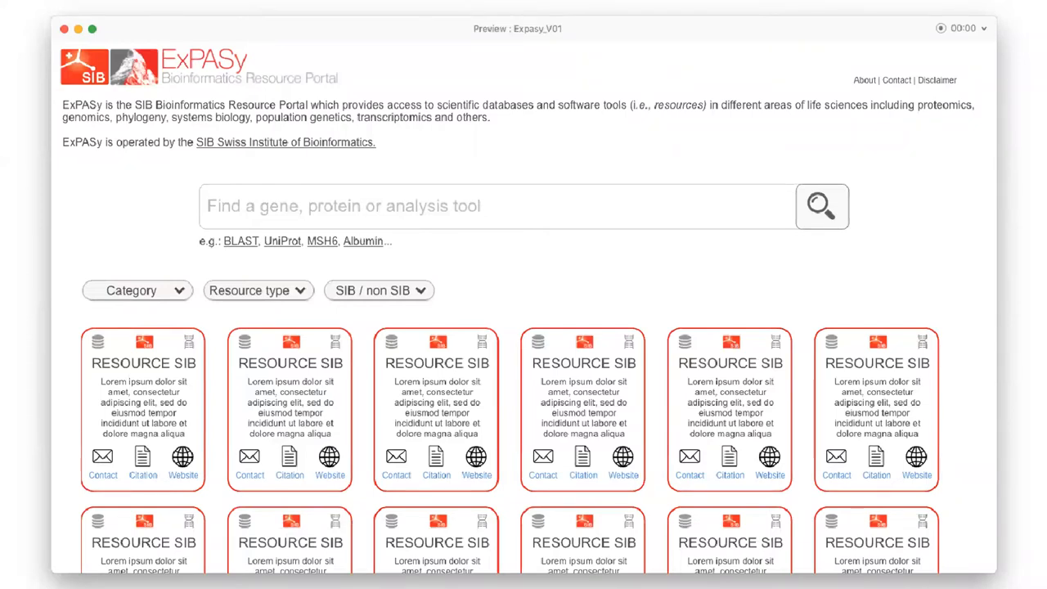
Open the ViralZone resource page showing its 'What you can do with this resource' panel.
left_click(507, 205)
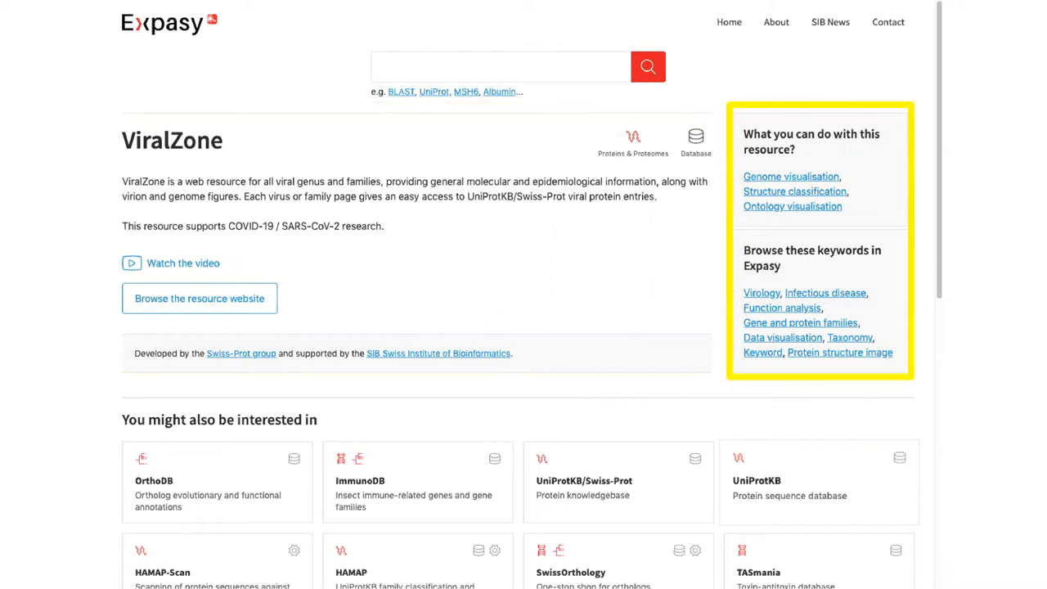
Open the ontology visualisation and expand the EDAM Topic, then Informatics, nodes.
left_click(792, 205)
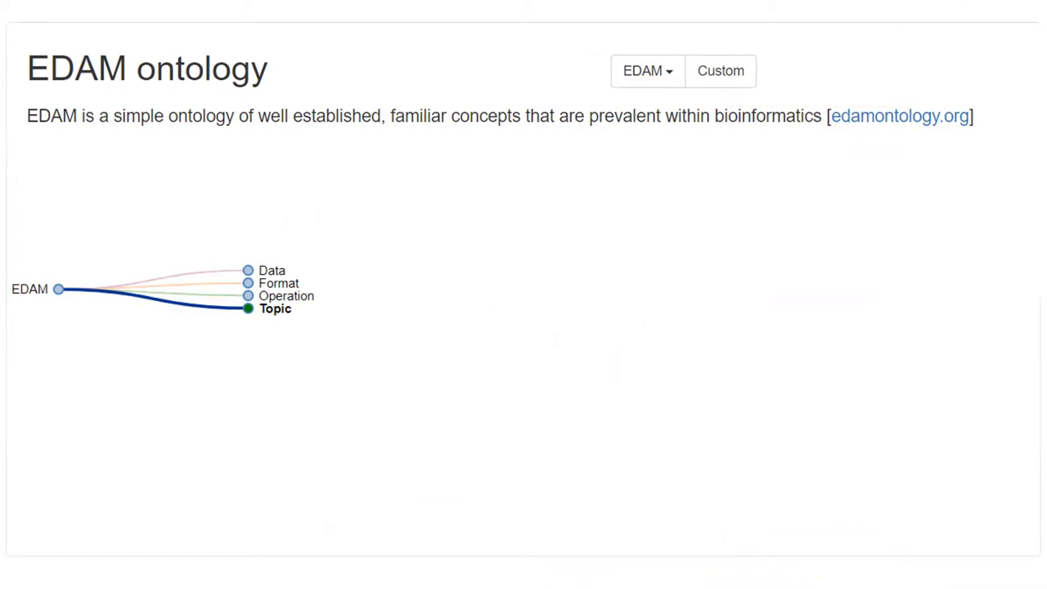
left_click(248, 308)
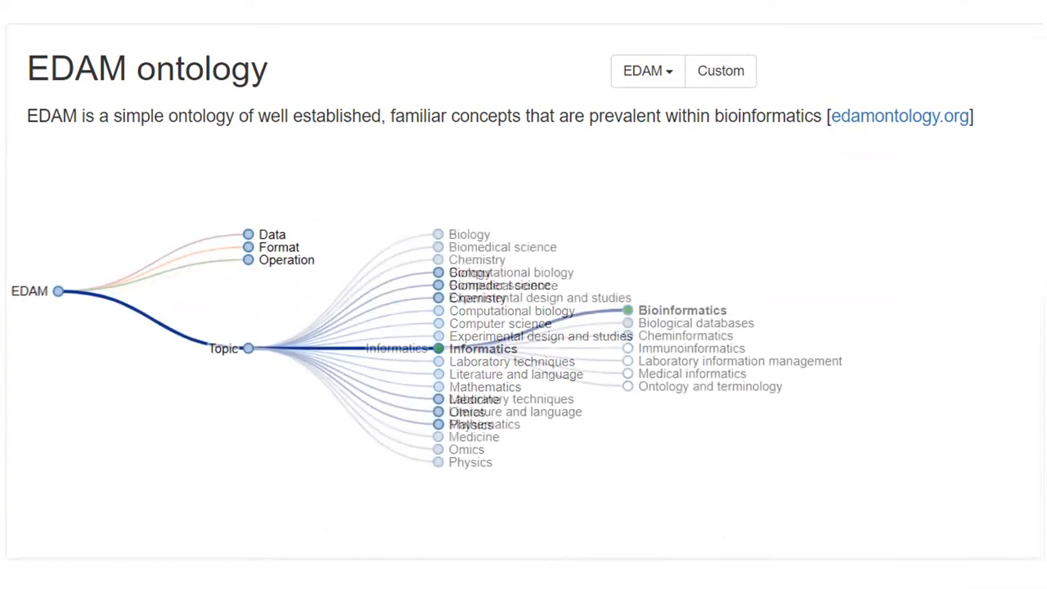
left_click(438, 348)
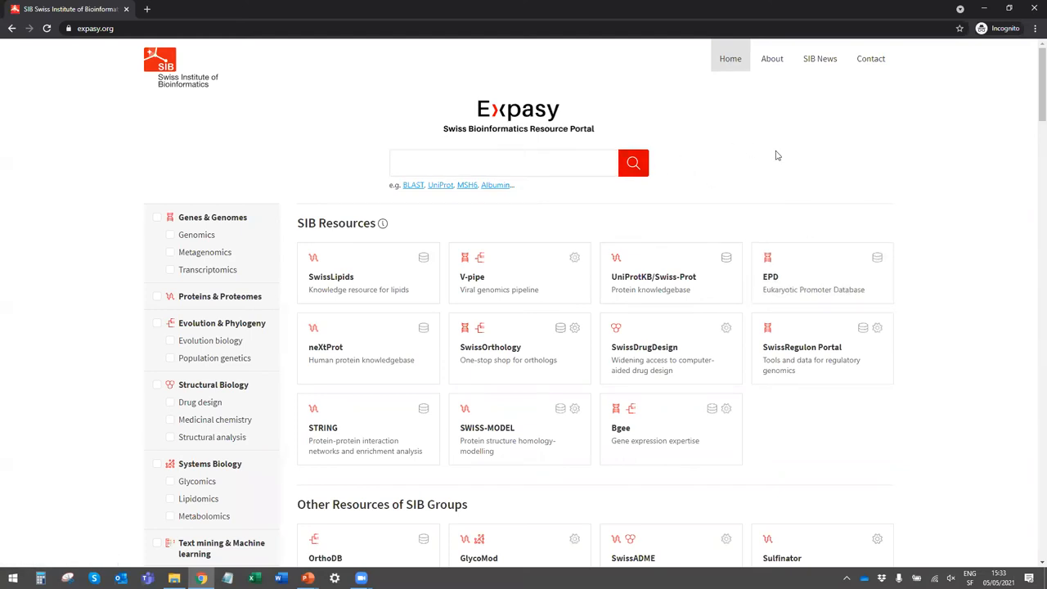
Activate the empty search field on the expasy.org home page.
left_click(503, 163)
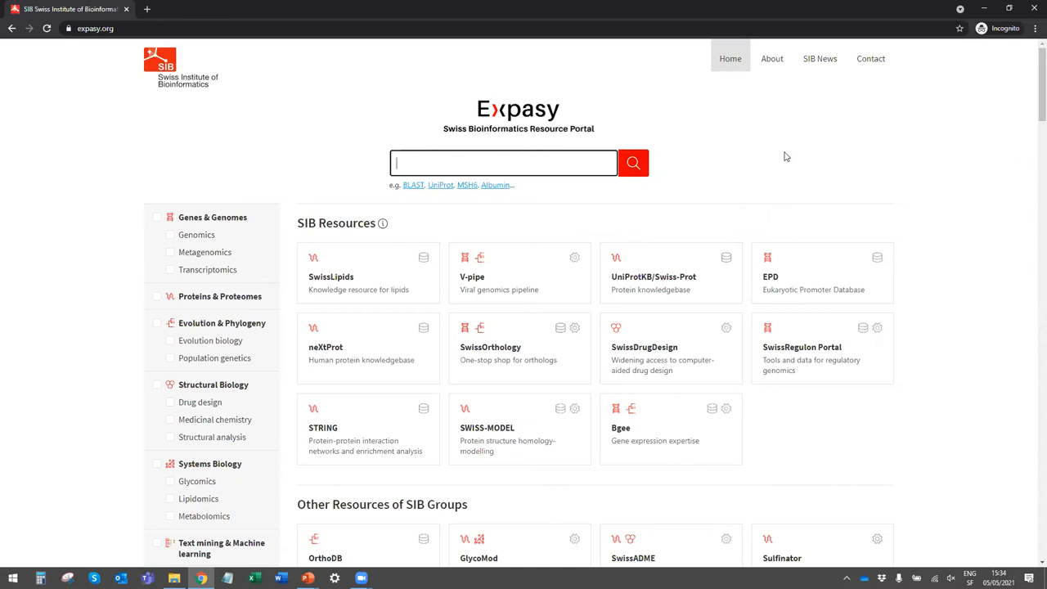
Search Expasy for mef2c and open the 1105 UniProtKB hits.
type("mef2")
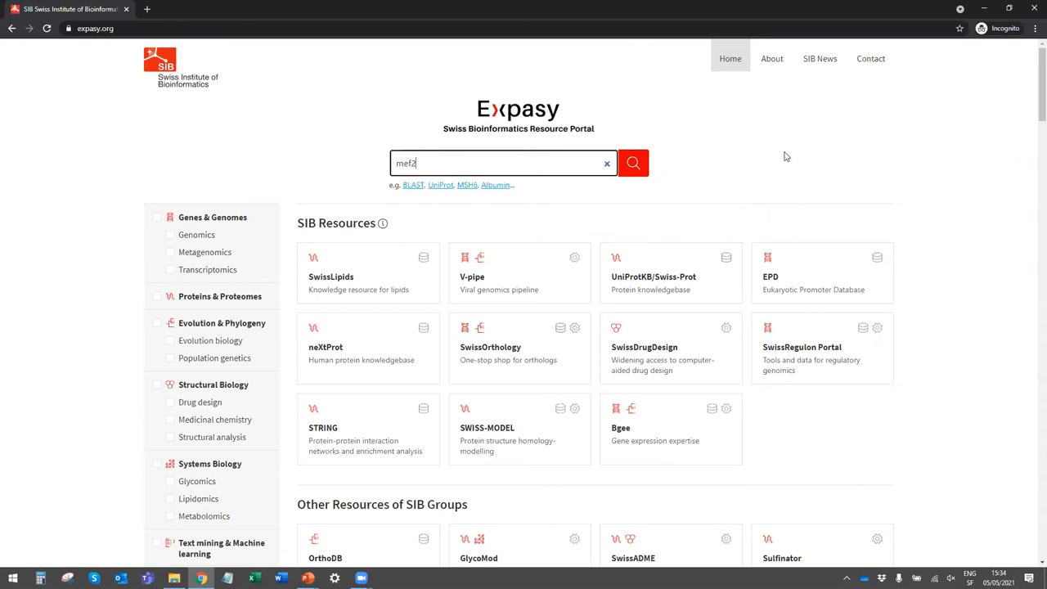
left_click(633, 163)
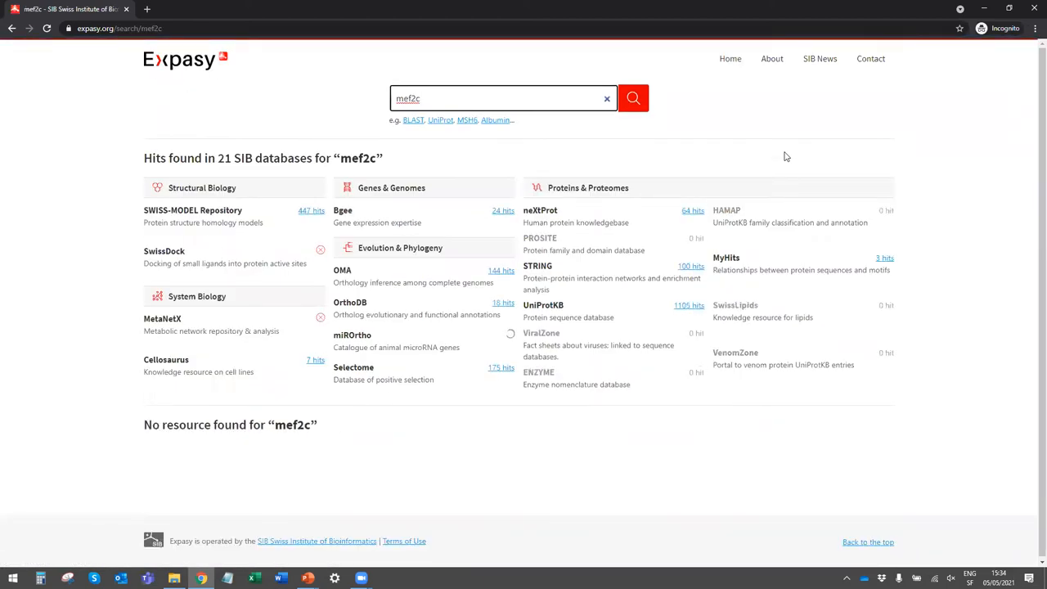
mouse_move(143, 189)
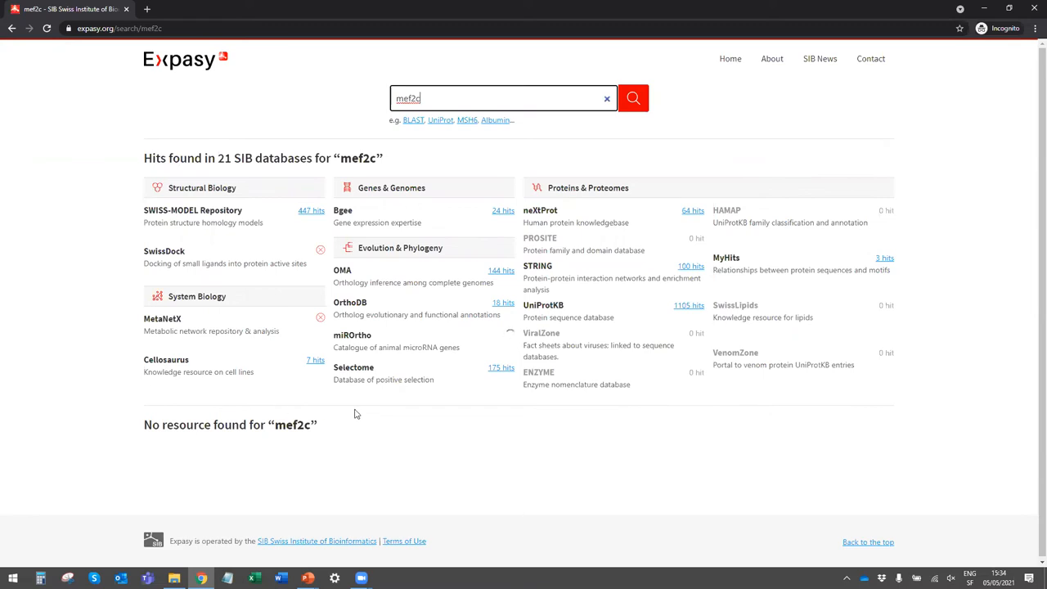
mouse_move(349, 399)
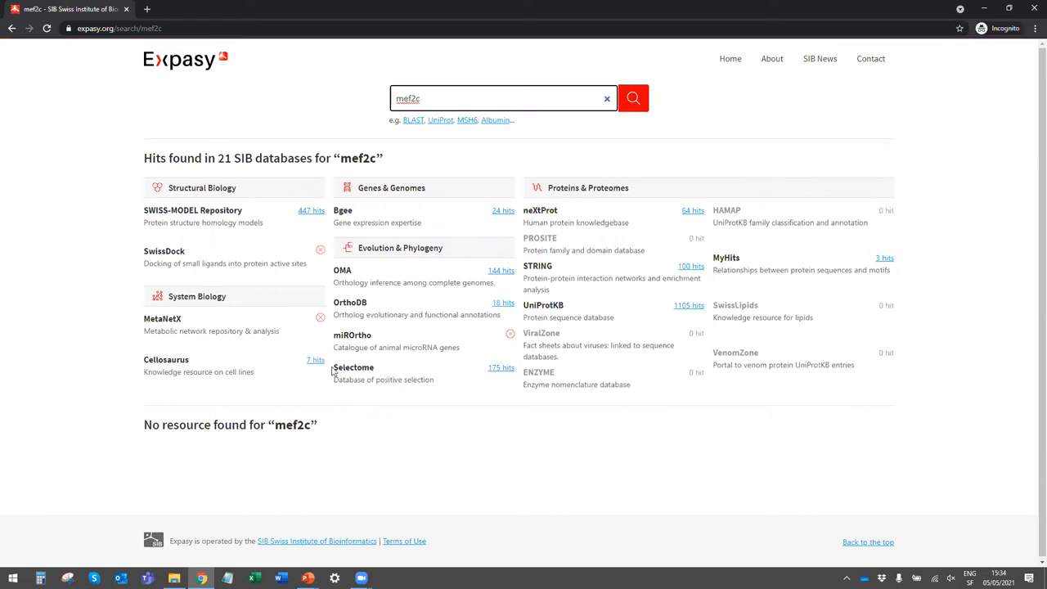
mouse_move(481, 401)
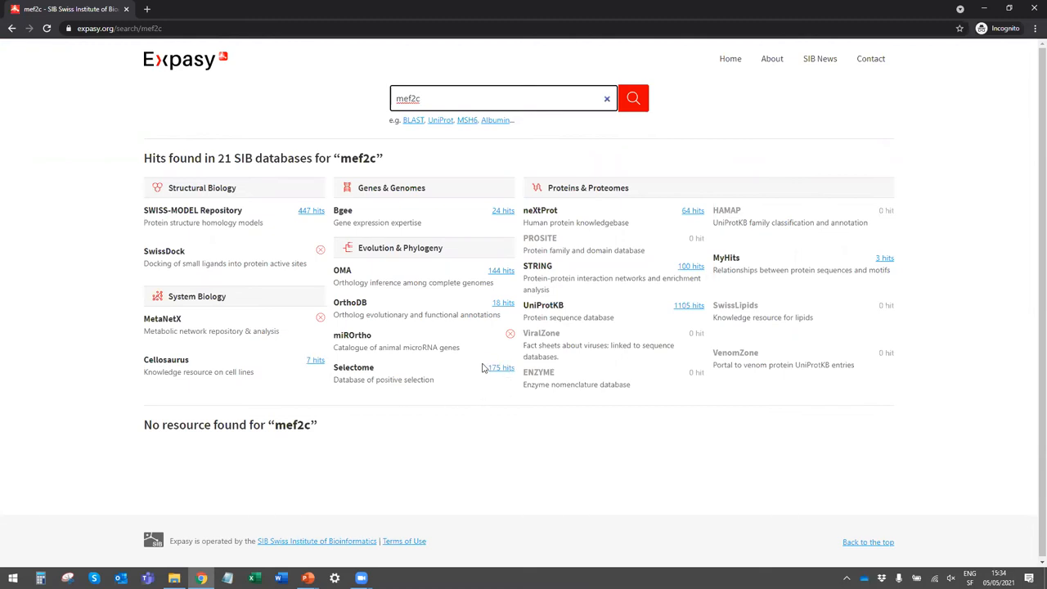
mouse_move(491, 363)
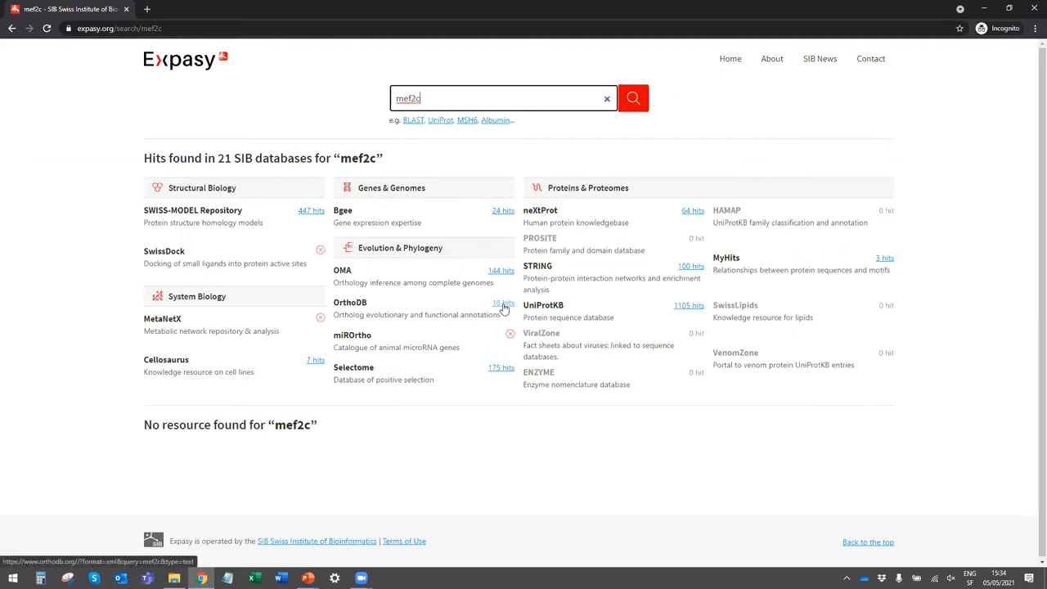
mouse_move(503, 276)
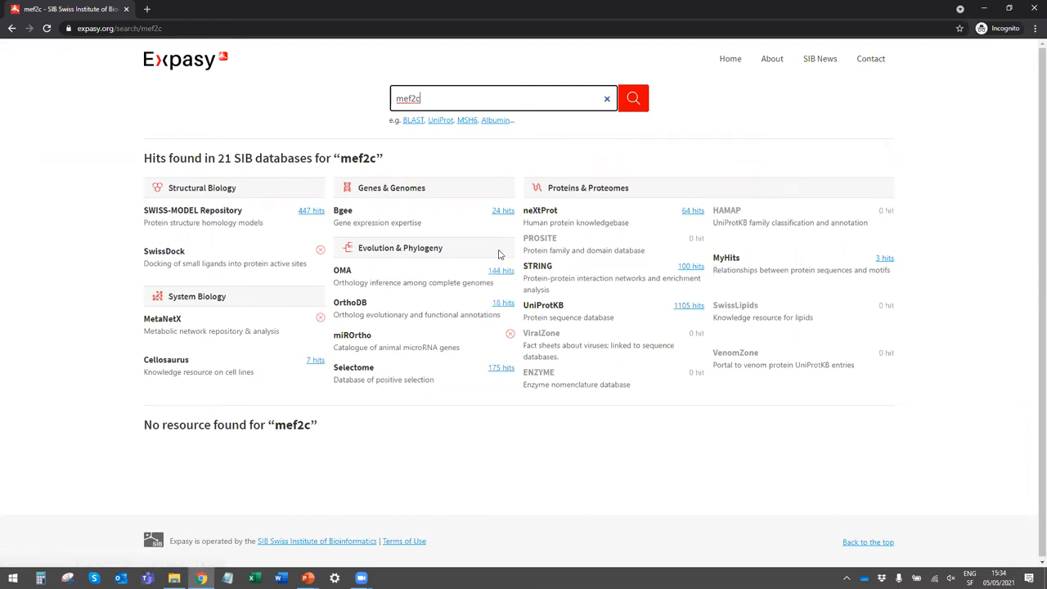
mouse_move(503, 214)
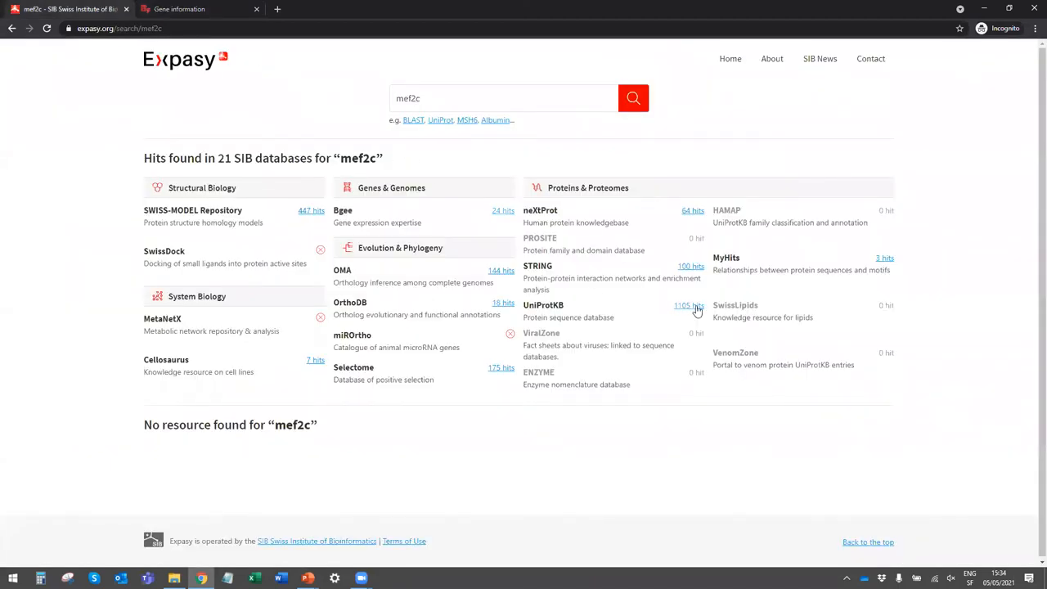
left_click(687, 305)
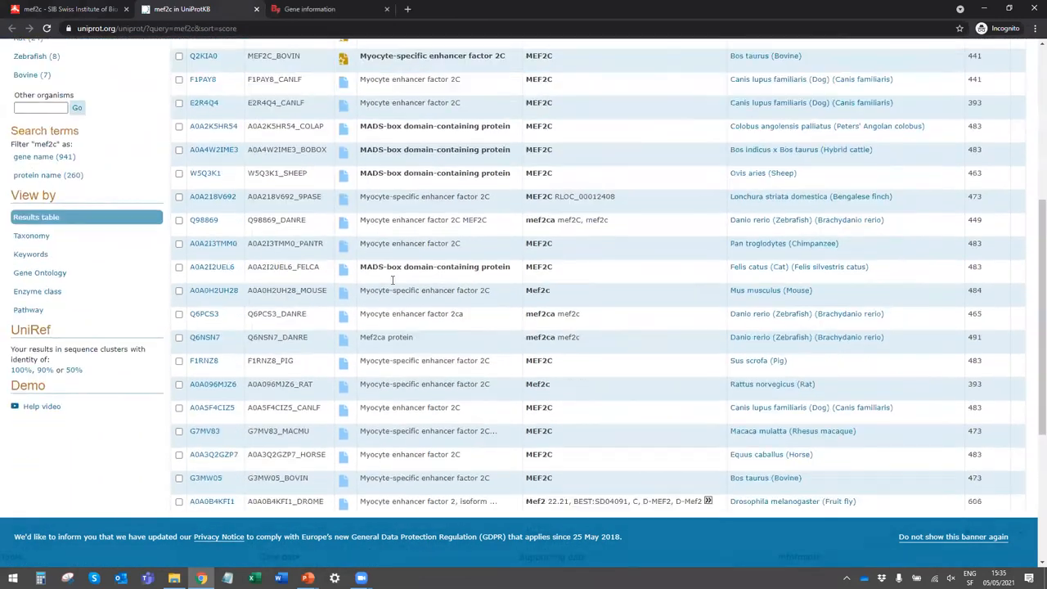
Scroll the mef2c UniProtKB entries, then return to the 'mef2c - SIB' Expasy tab.
scroll("down", 3)
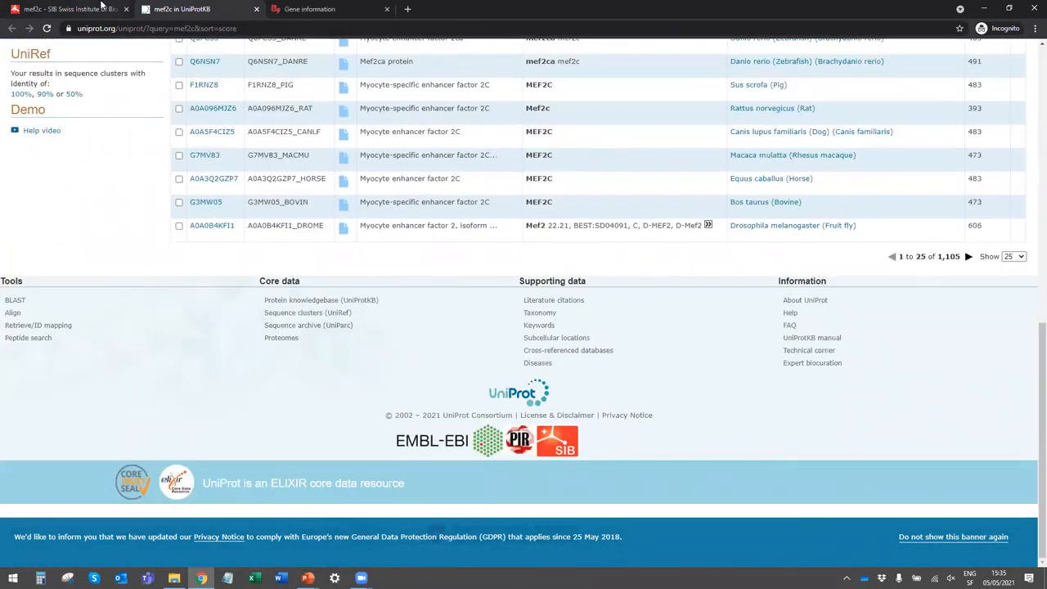
left_click(188, 9)
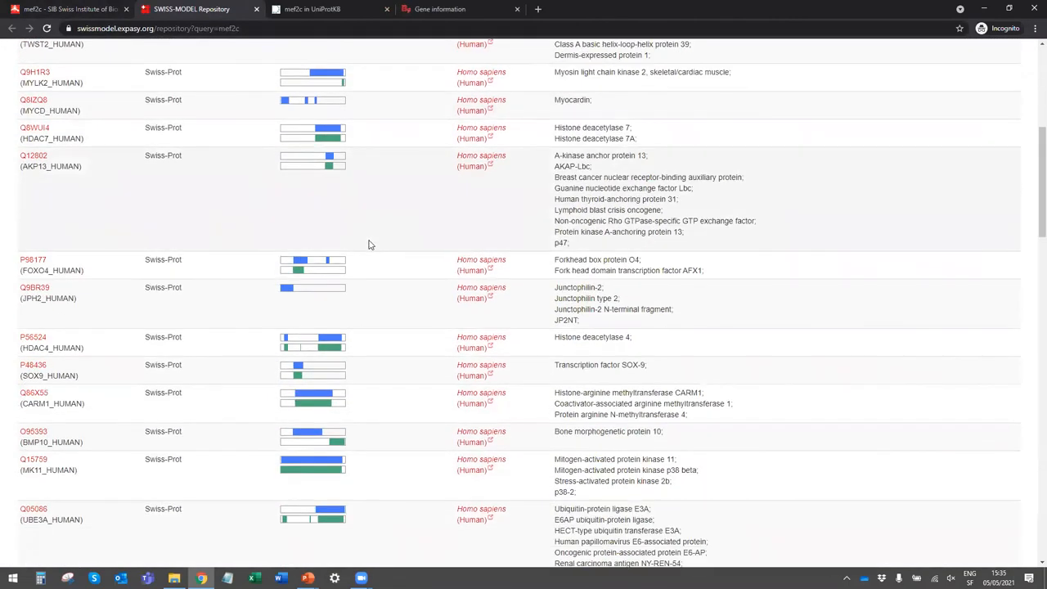
Scroll back to the top of the SWISS-MODEL mef2c list headed by MEF2C_HUMAN.
scroll("up", 3)
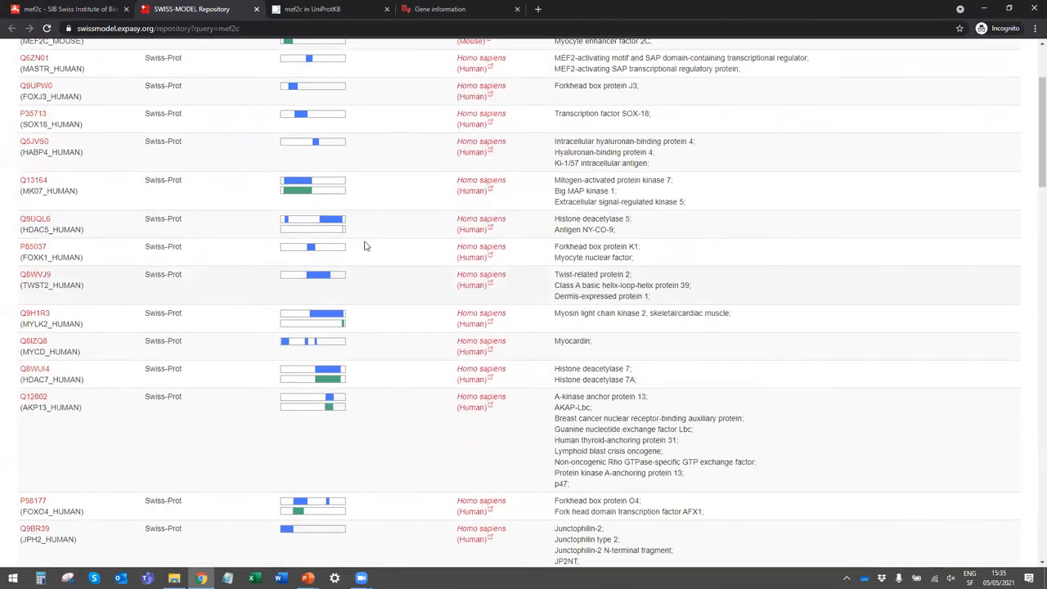
scroll("up", 3)
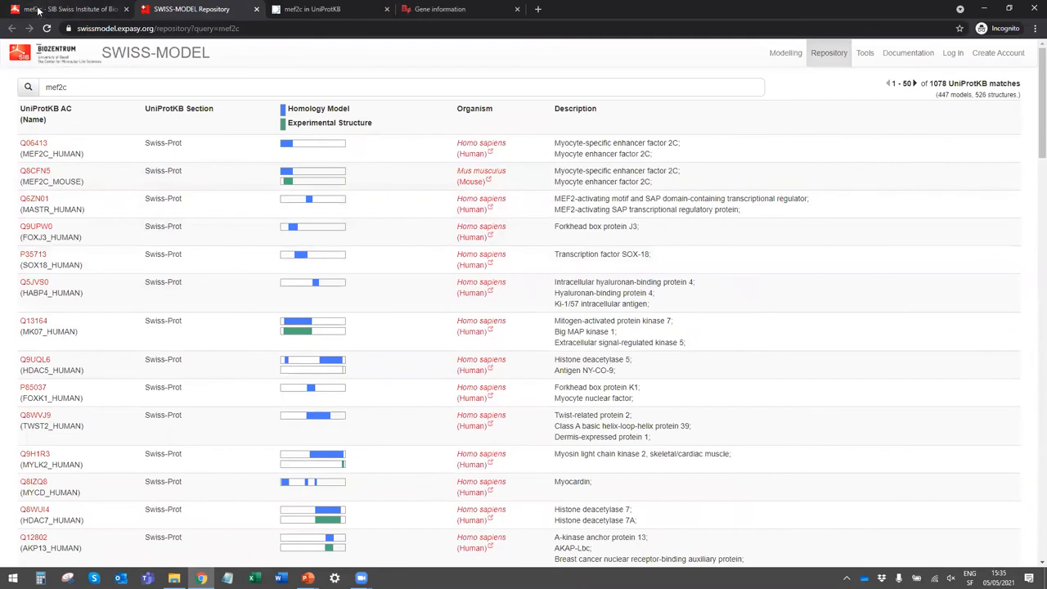
left_click(12, 28)
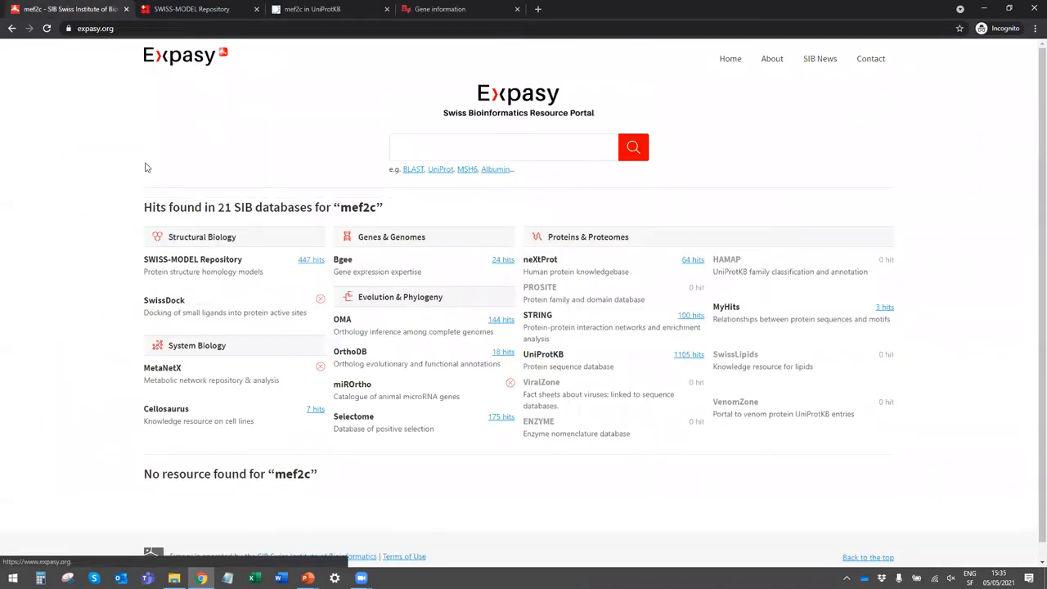
Return from the mef2c hit summary to the Expasy home page via the logo.
left_click(729, 58)
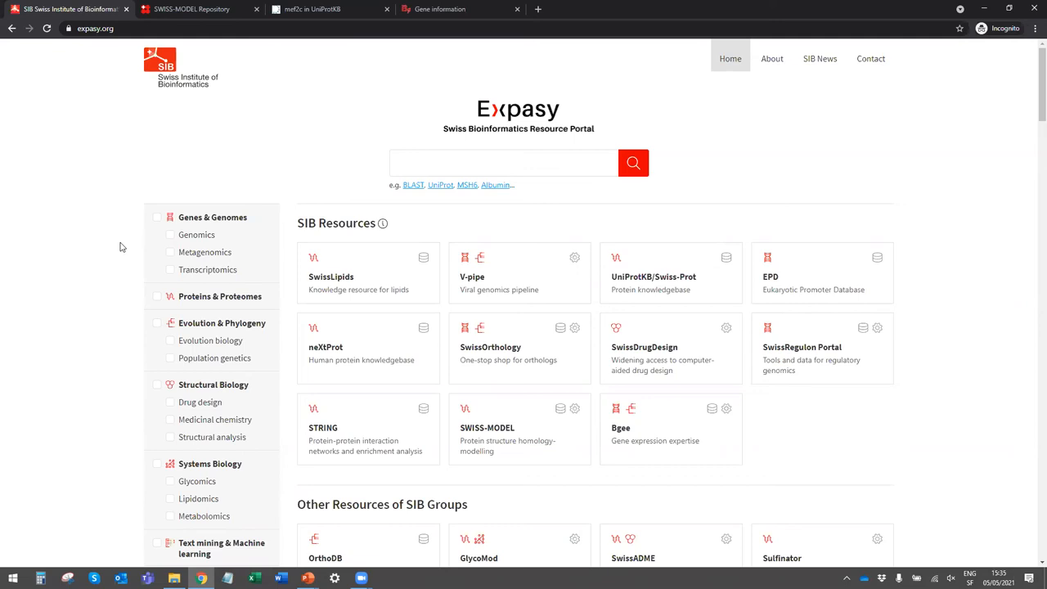
mouse_move(217, 488)
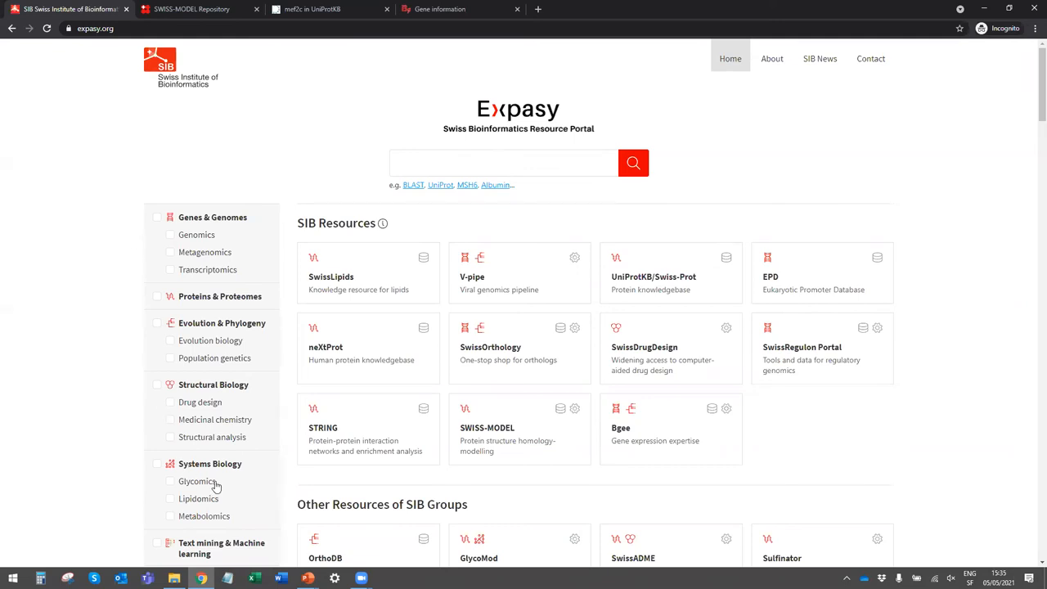
mouse_move(206, 476)
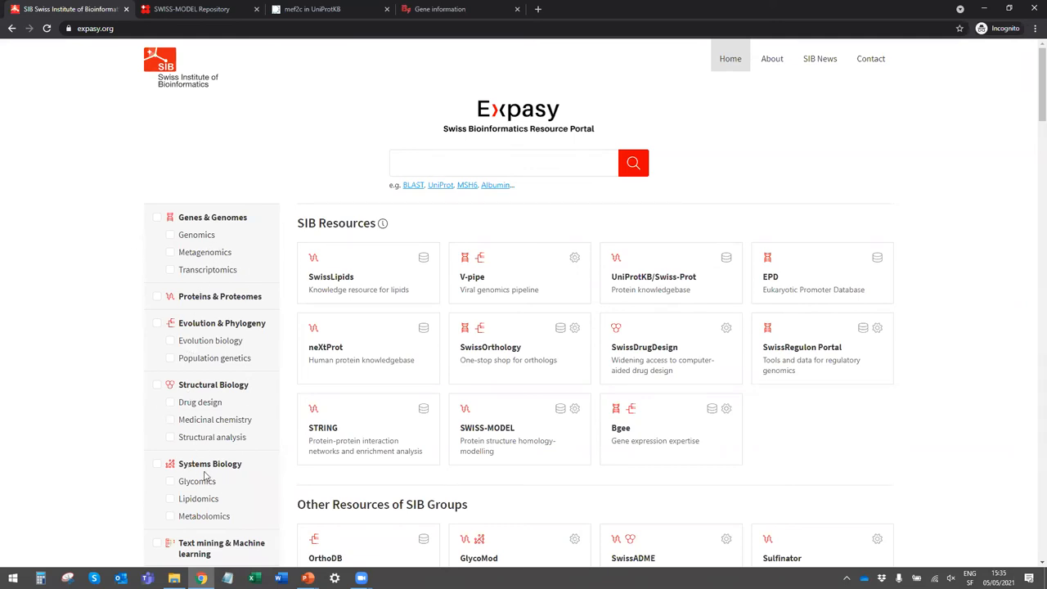
left_click(170, 480)
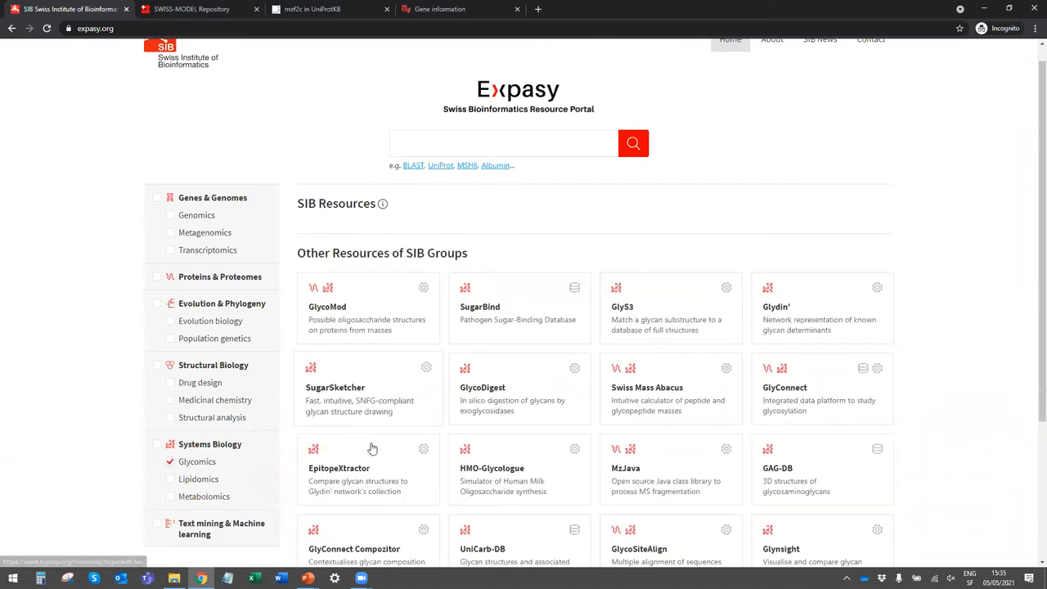
scroll("up", 3)
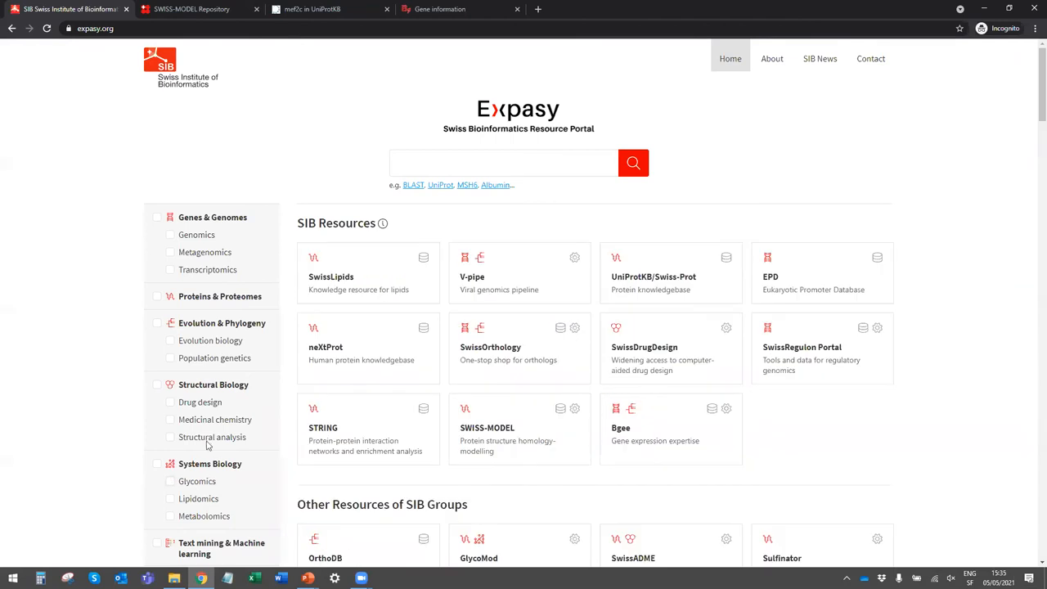
mouse_move(324, 181)
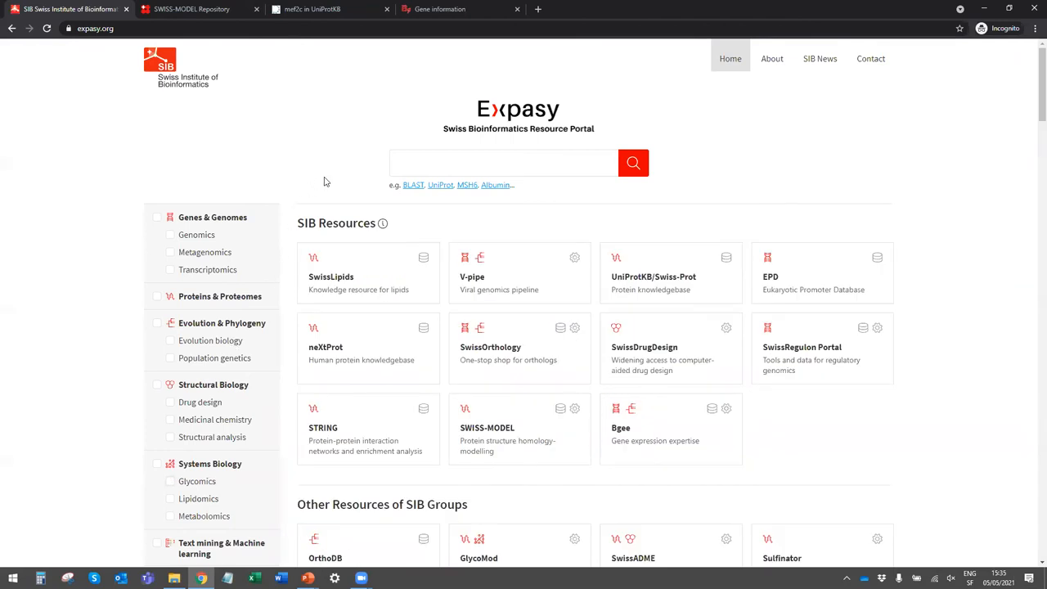
Search the portal for 'glycomics' and scroll to the 17 glycan resources found.
left_click(502, 162)
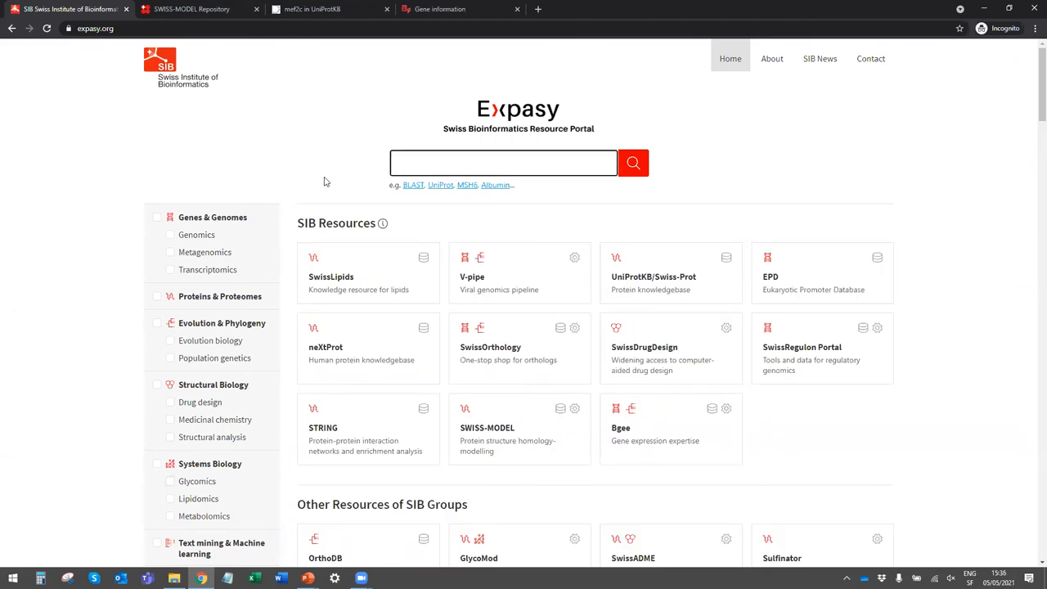
type("gly")
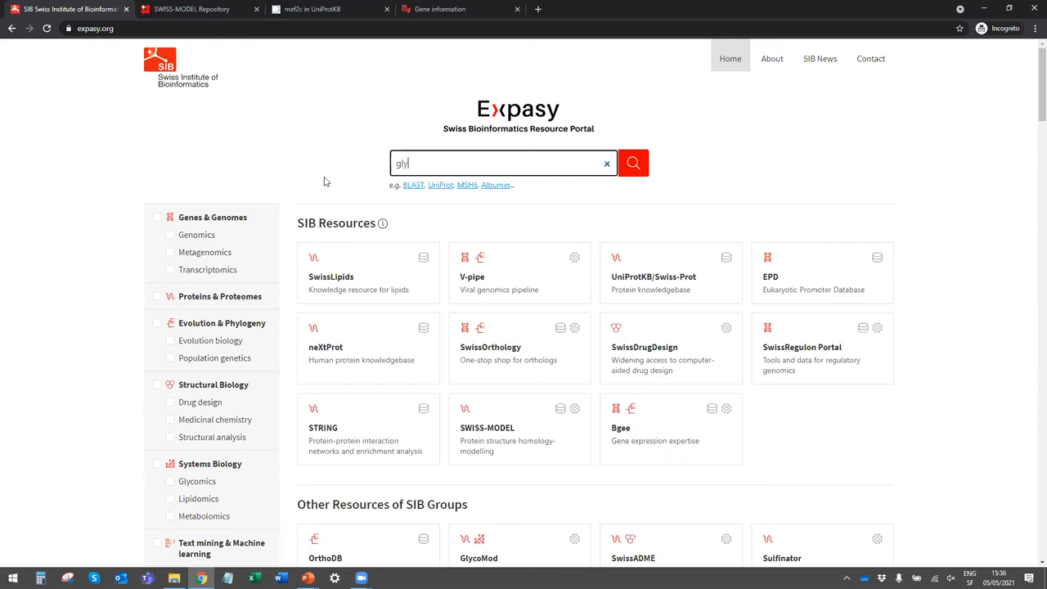
type("ycomics")
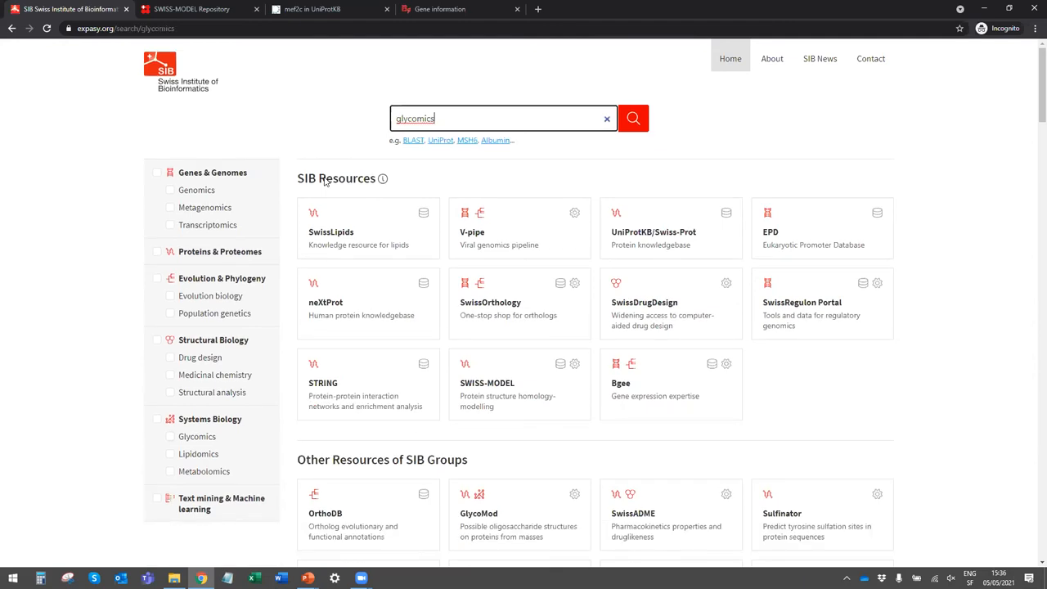
left_click(632, 118)
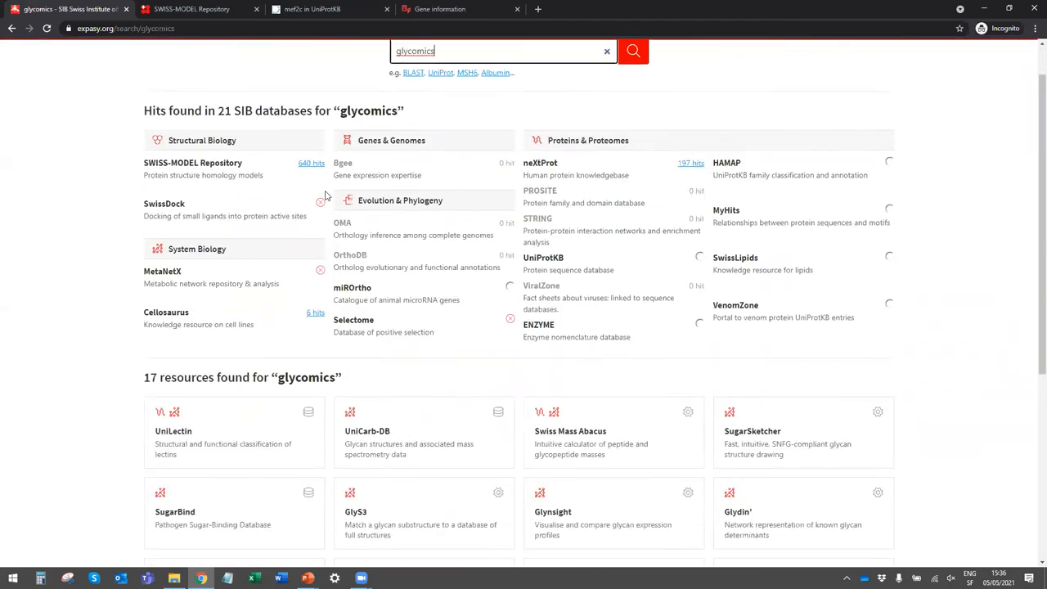
scroll("down", 3)
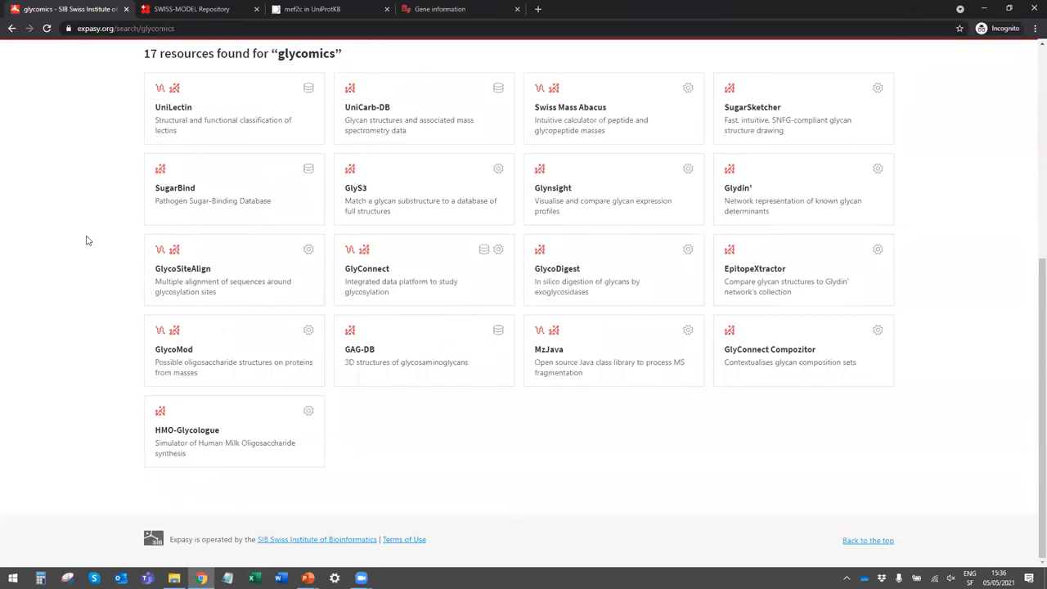
scroll("up", 3)
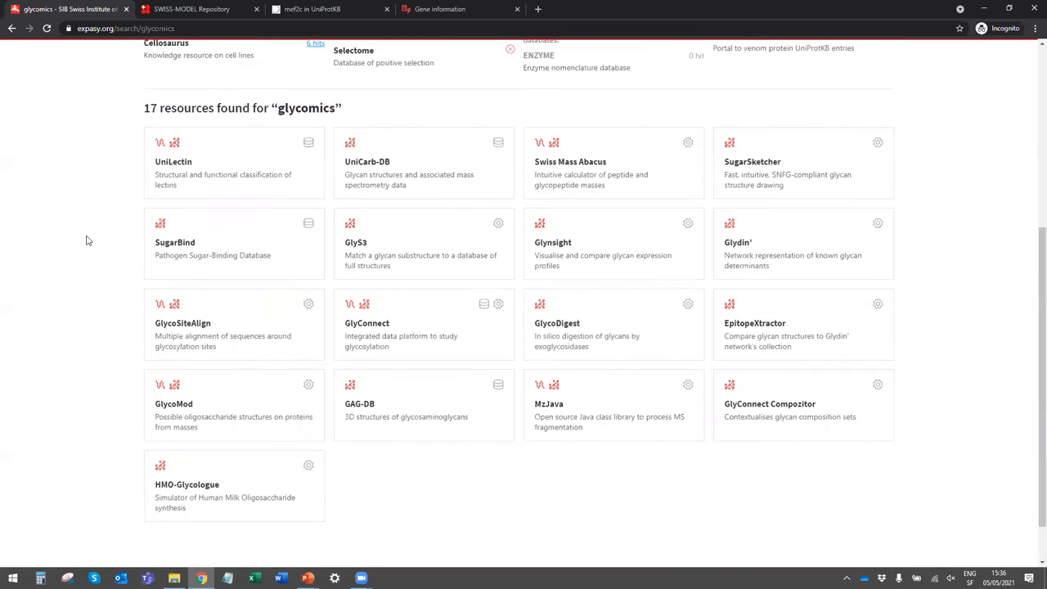
mouse_move(748, 239)
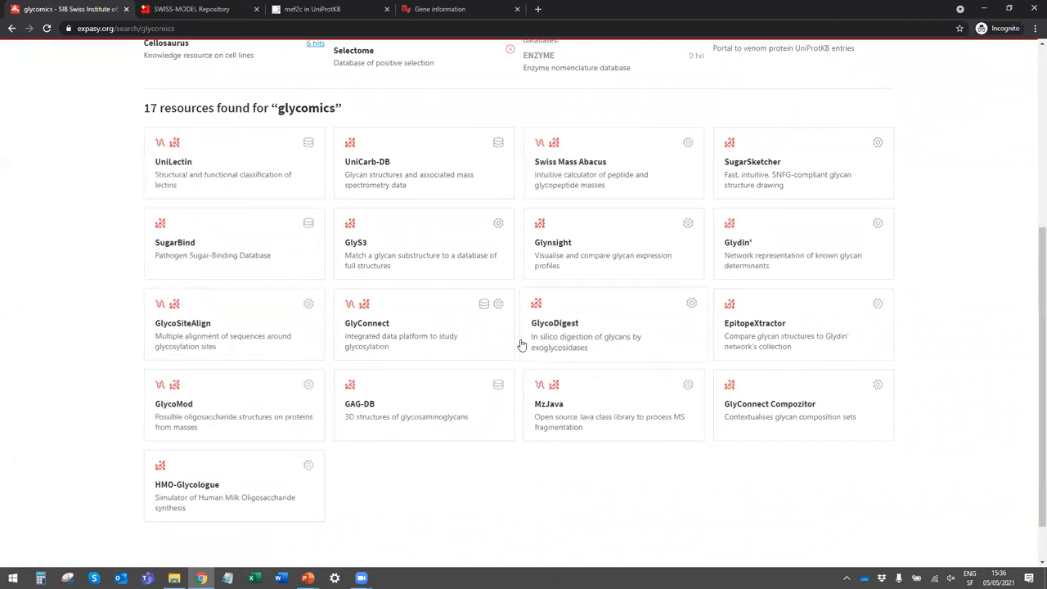
Open GlyConnect's resource page from the glycomics results and scroll through it.
left_click(367, 322)
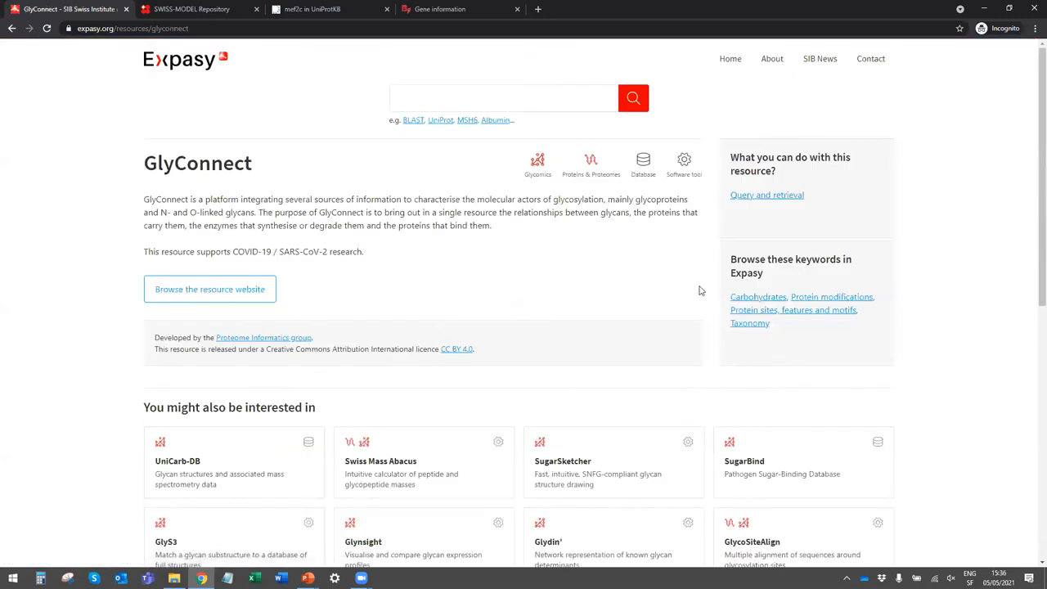
mouse_move(683, 322)
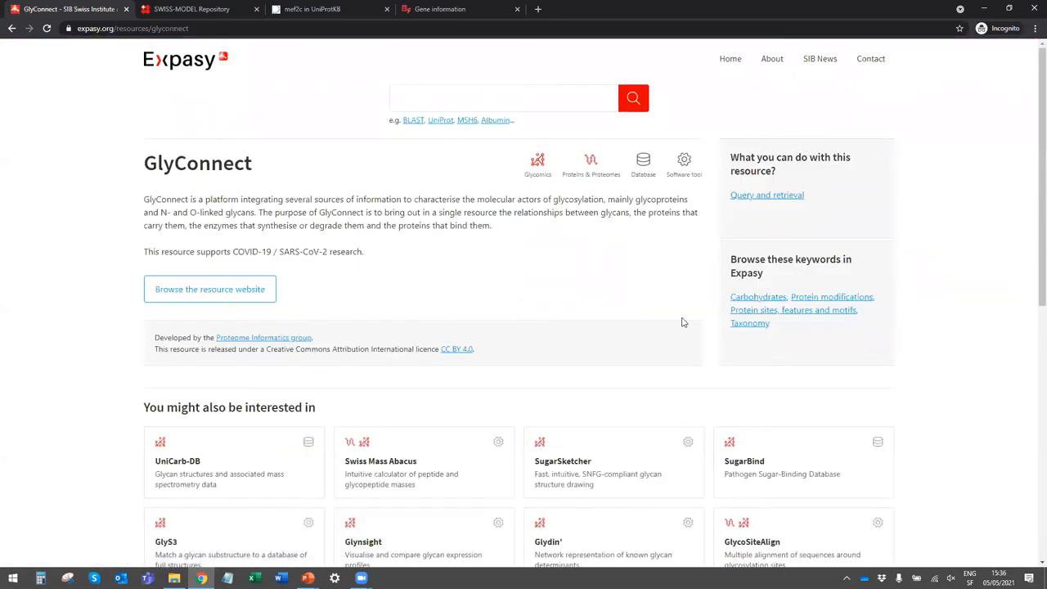
scroll("down", 3)
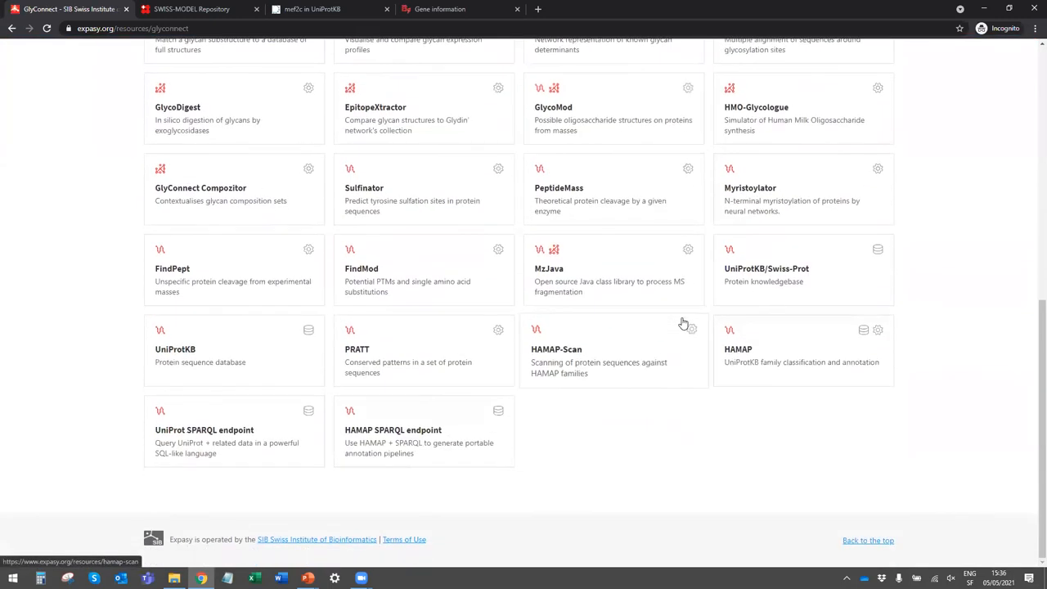
scroll("up", 3)
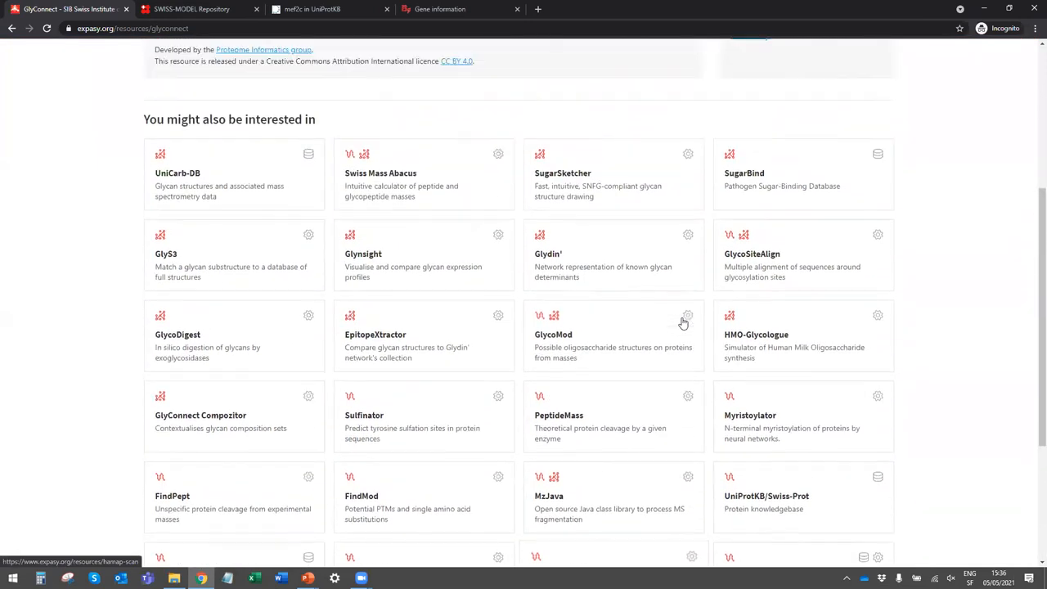
scroll("up", 3)
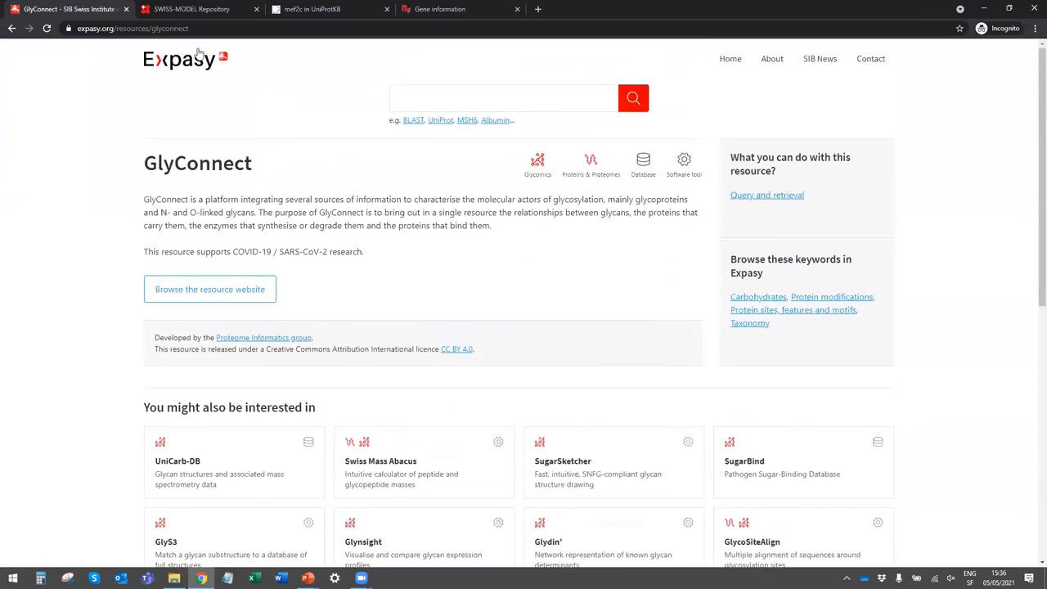
Return to the Expasy home page and enter 'covid-19' in the search field.
left_click(179, 58)
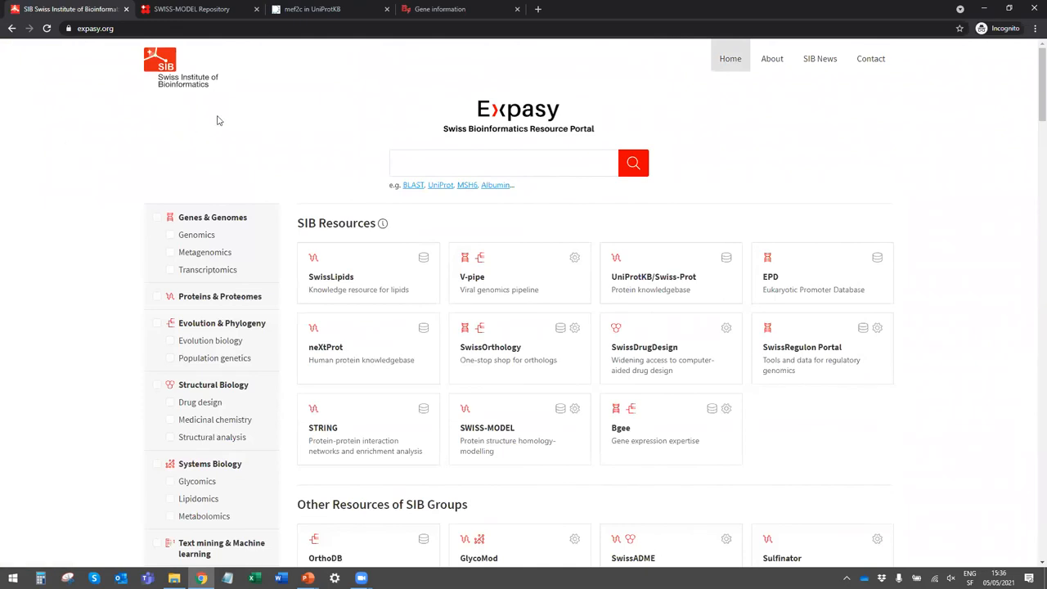
mouse_move(320, 159)
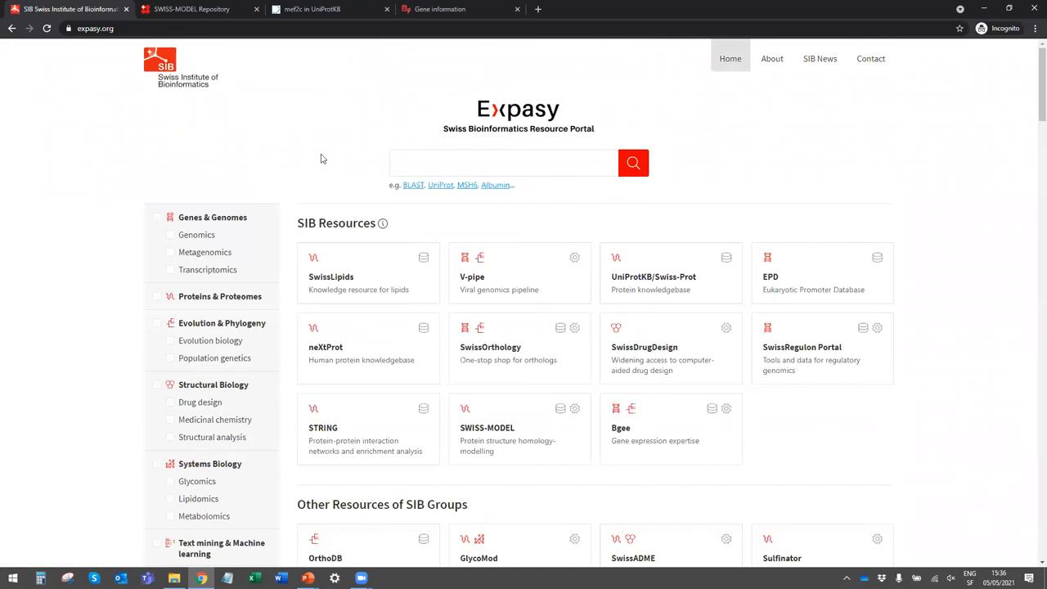
left_click(502, 162)
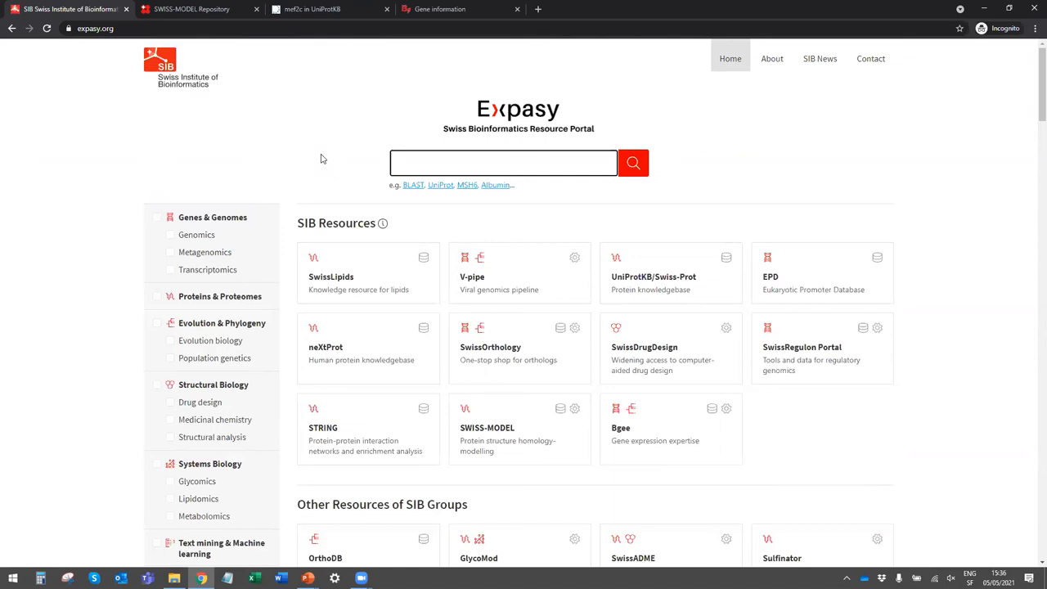
type("covid")
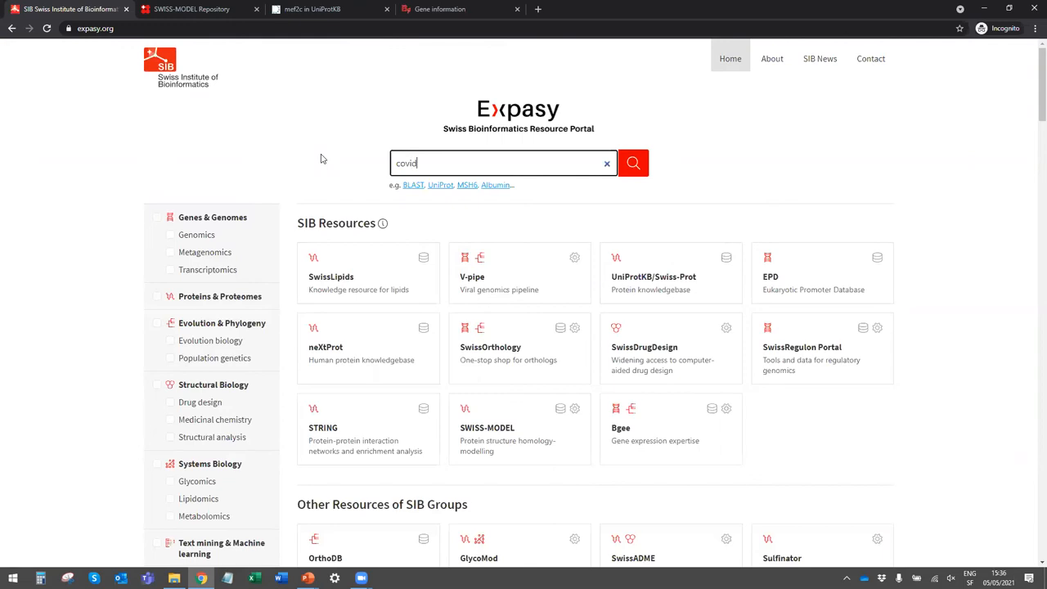
type("-19")
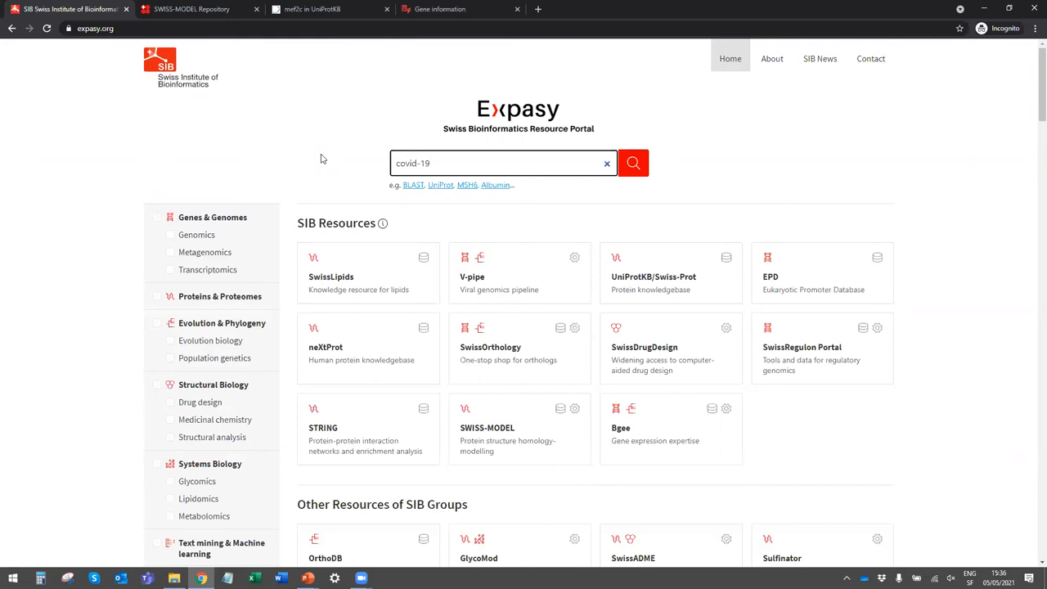
Run the covid-19 search and scroll through hits from 21 SIB databases and 19 resources.
left_click(632, 163)
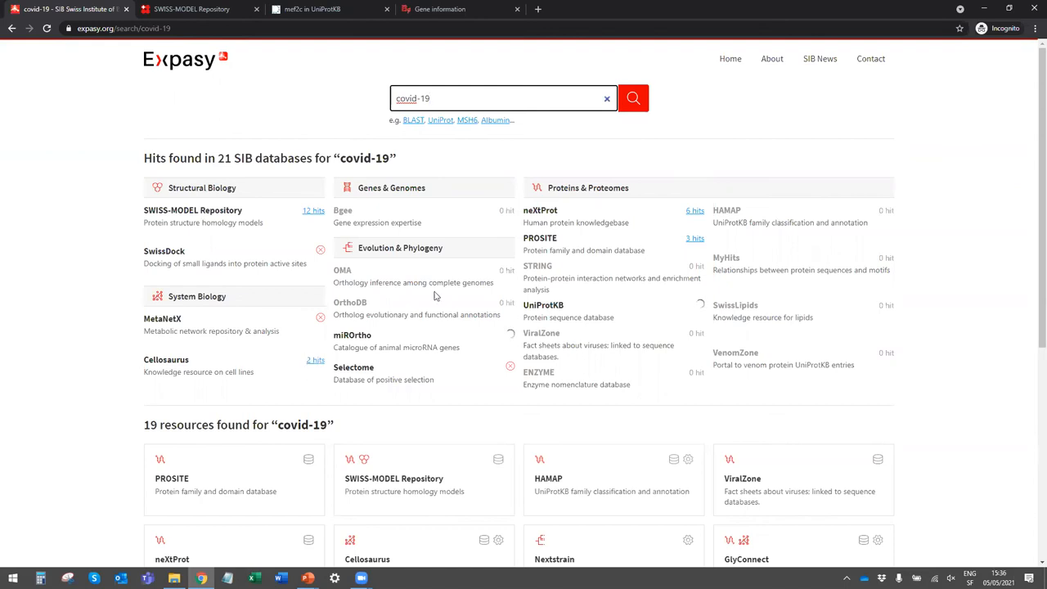
mouse_move(683, 226)
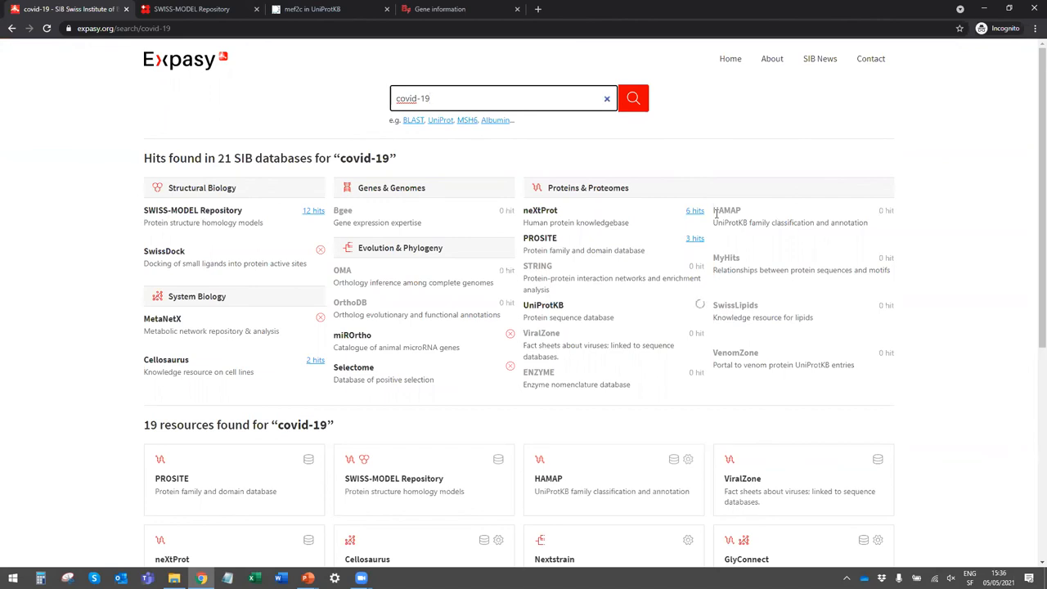
scroll("down", 3)
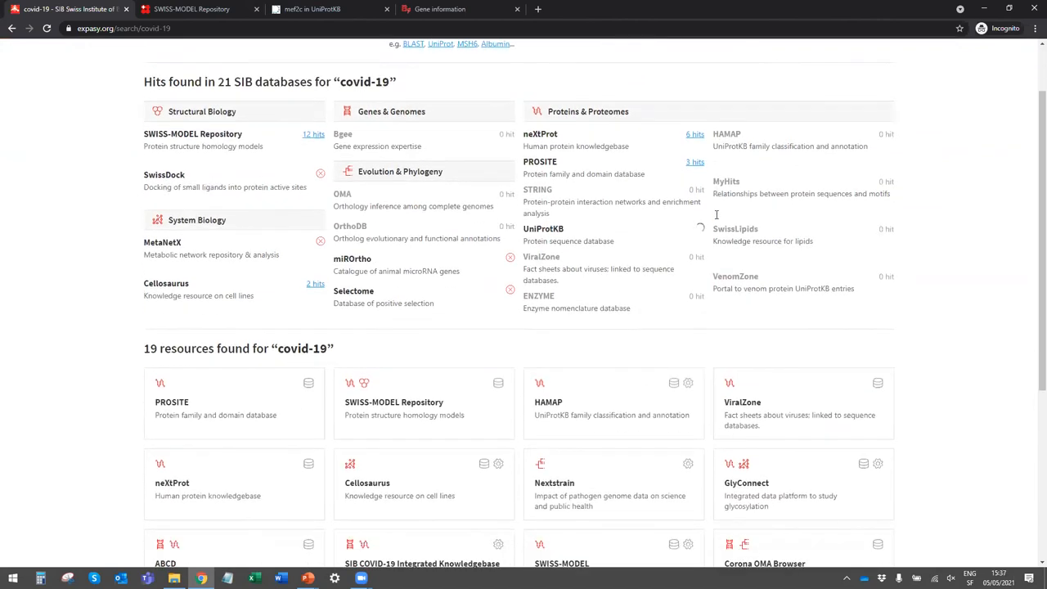
scroll("down", 3)
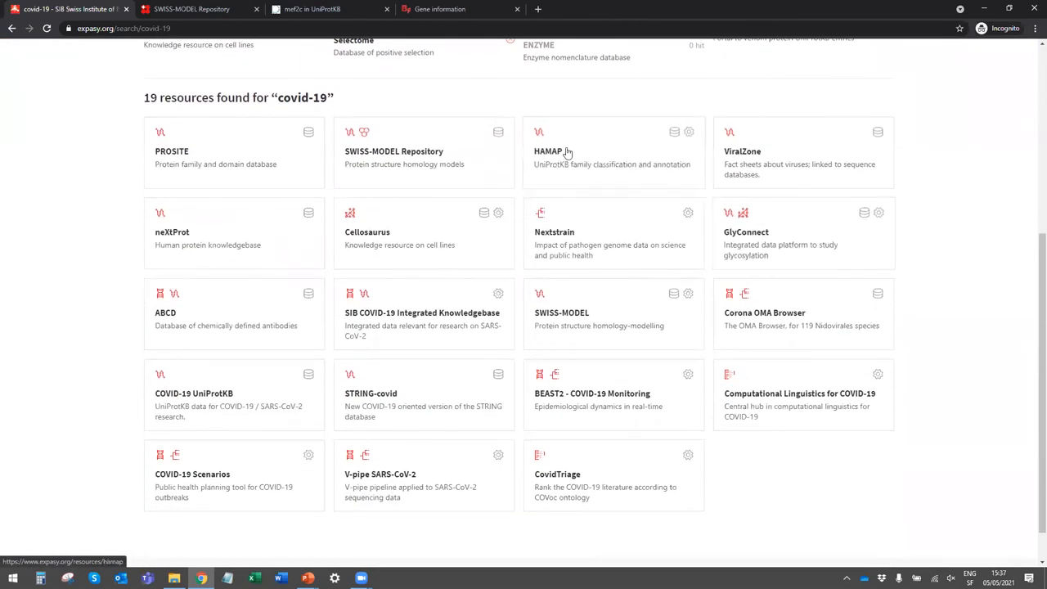
mouse_move(354, 524)
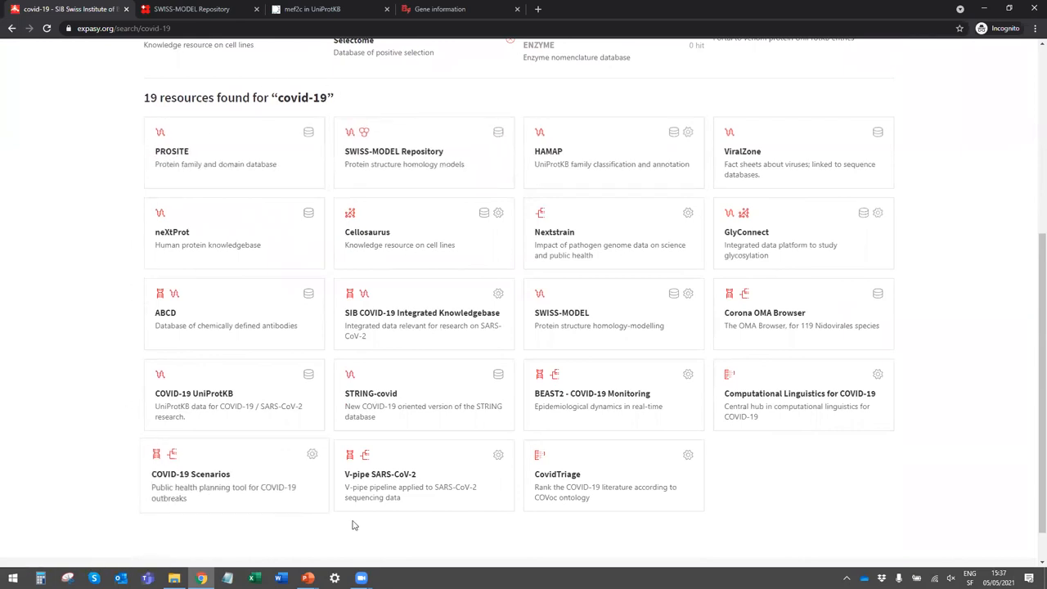
mouse_move(527, 93)
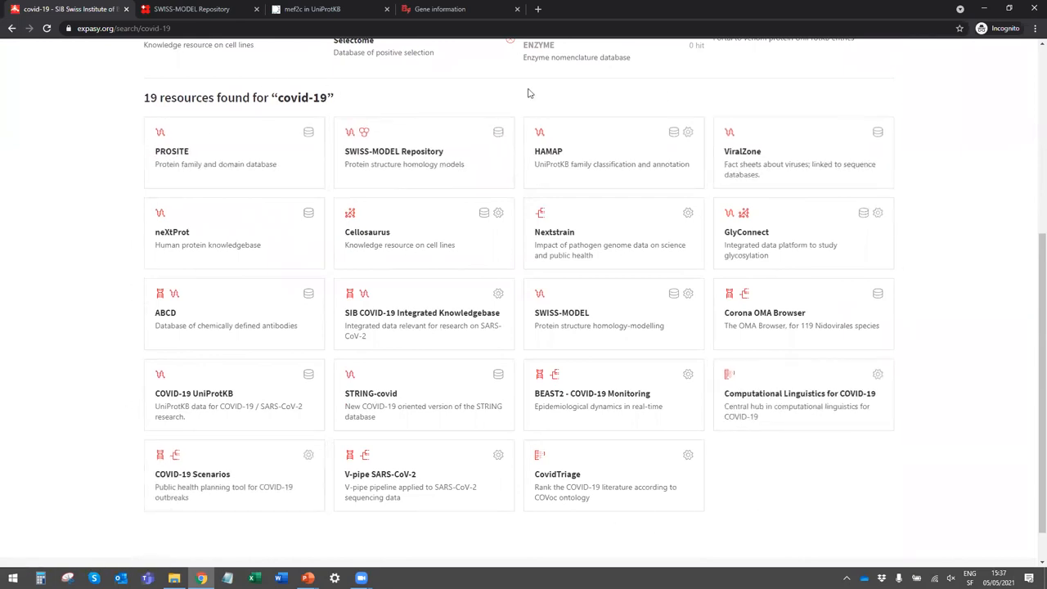
mouse_move(423, 157)
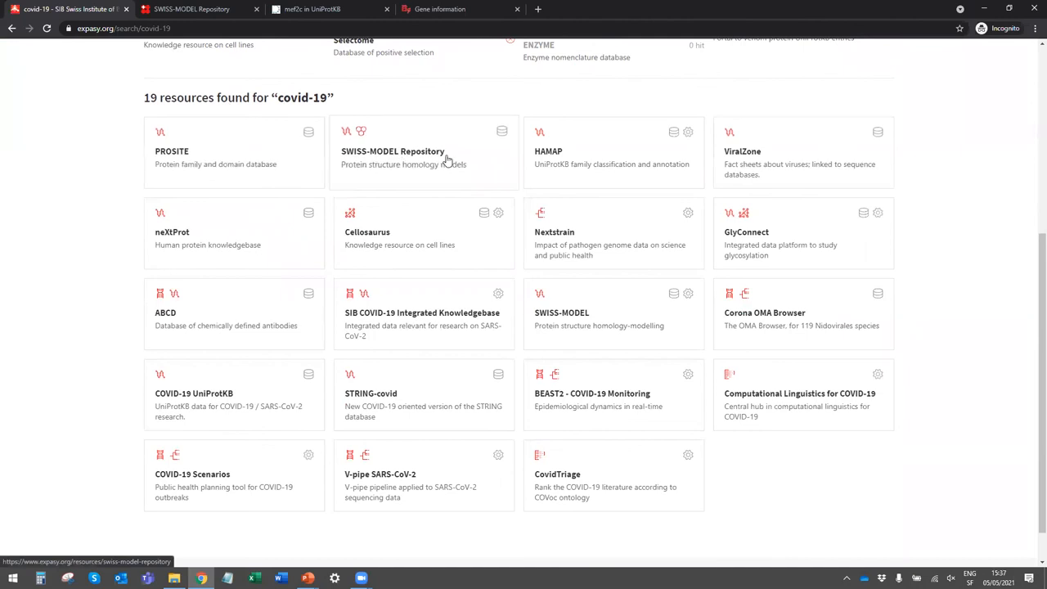
mouse_move(633, 233)
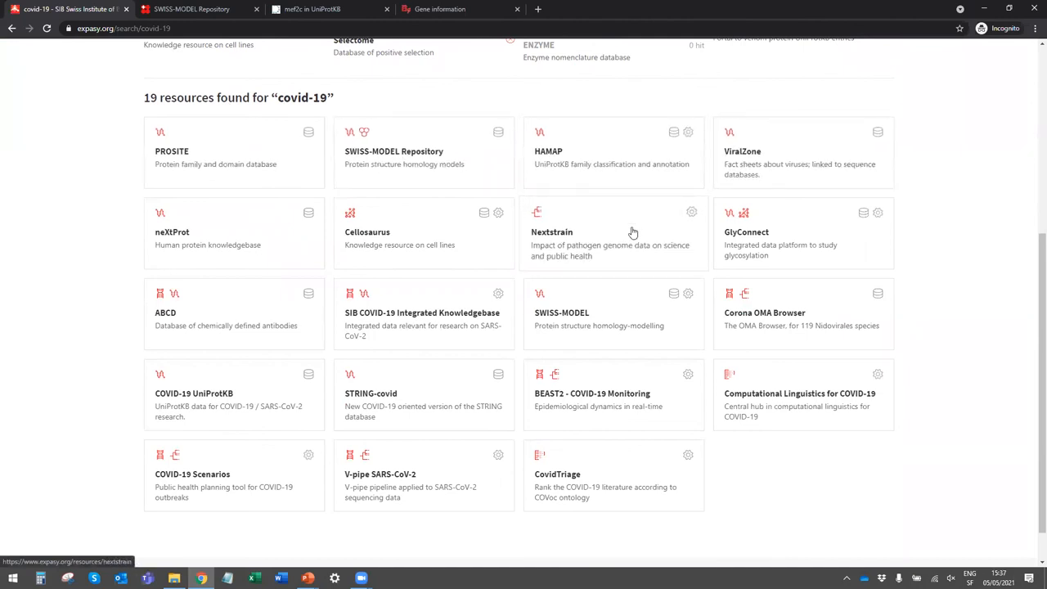
mouse_move(483, 312)
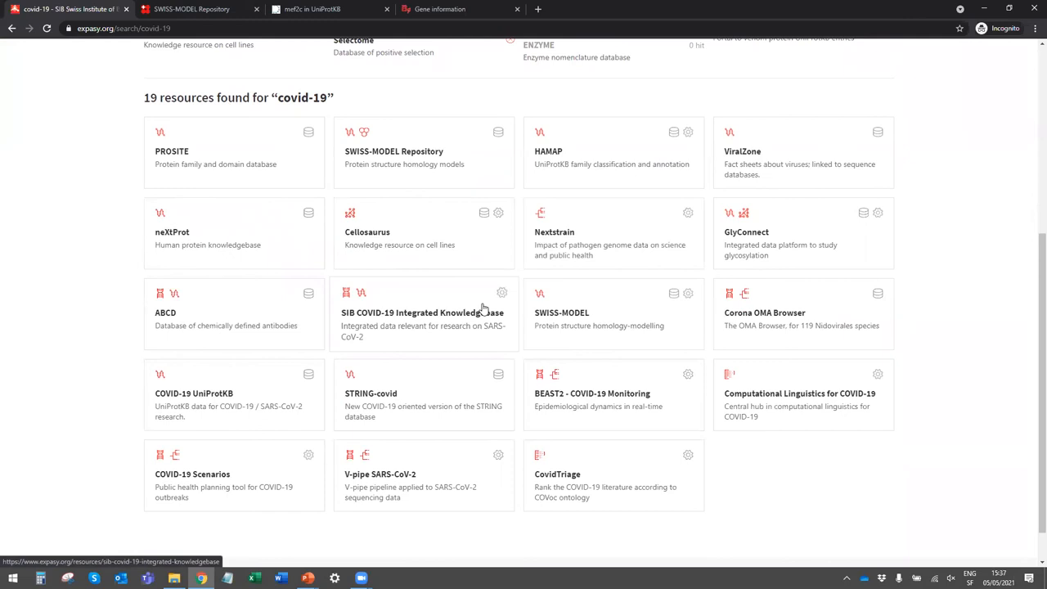
mouse_move(601, 307)
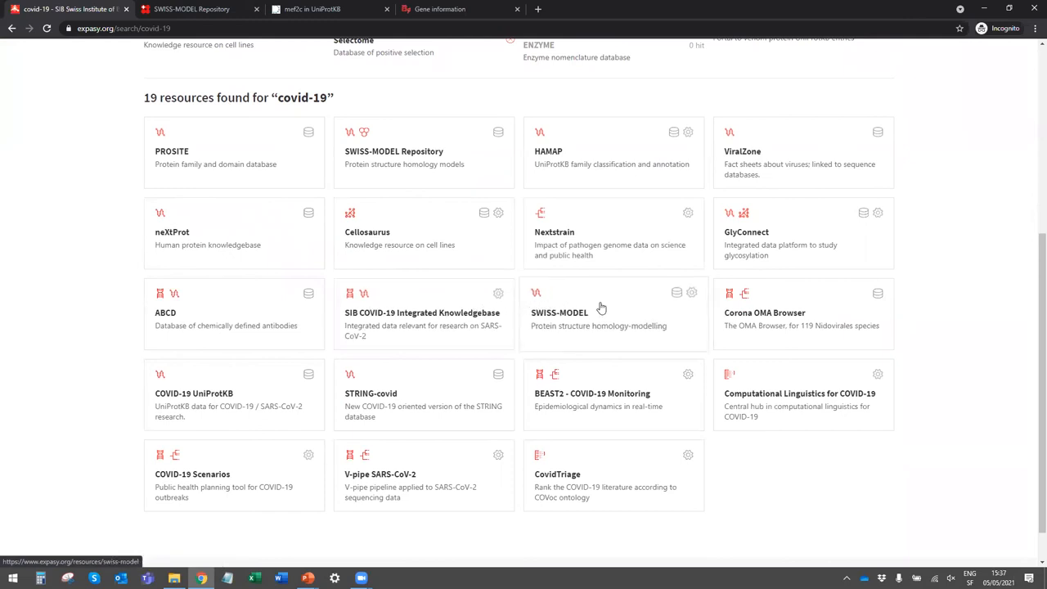
mouse_move(593, 255)
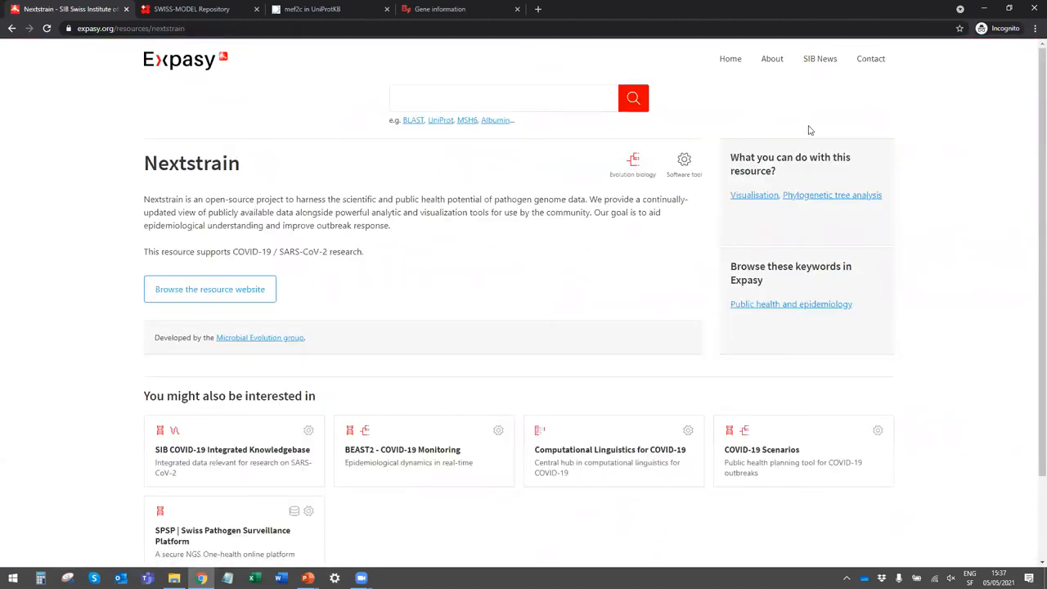
mouse_move(790, 382)
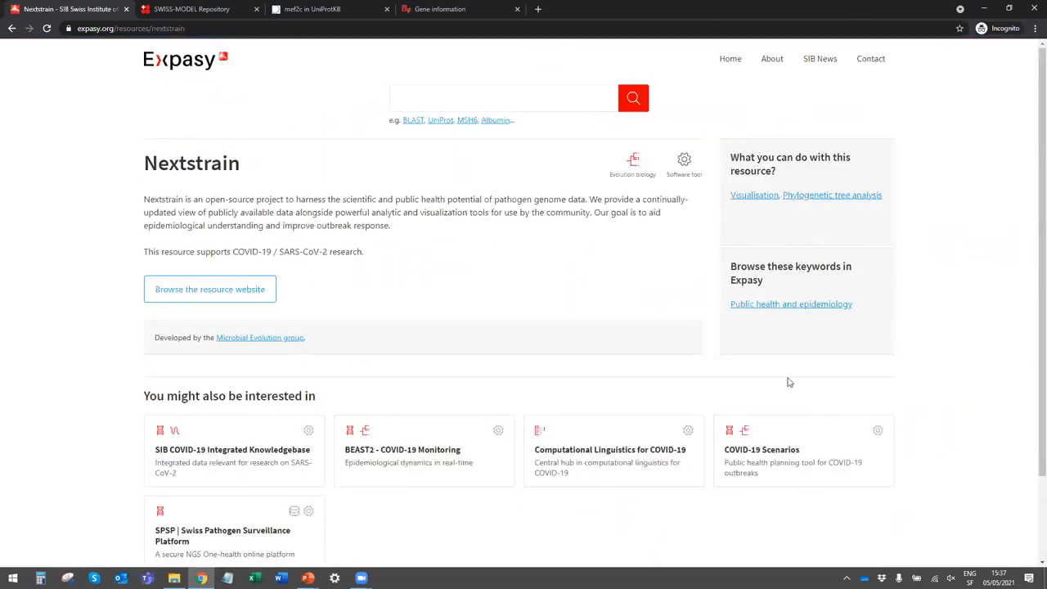